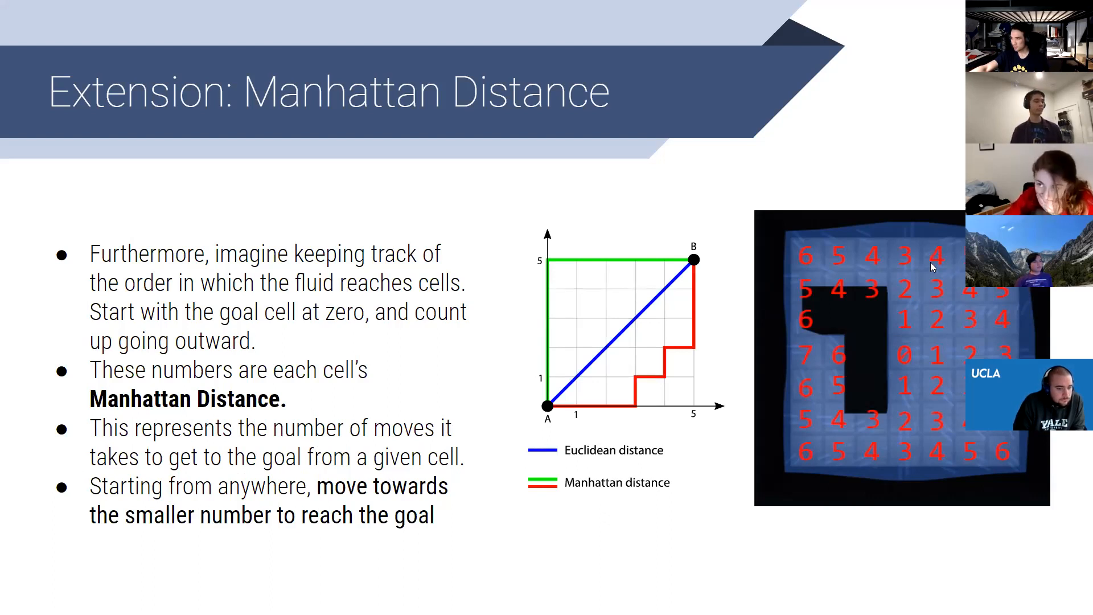
mouse_move(937, 285)
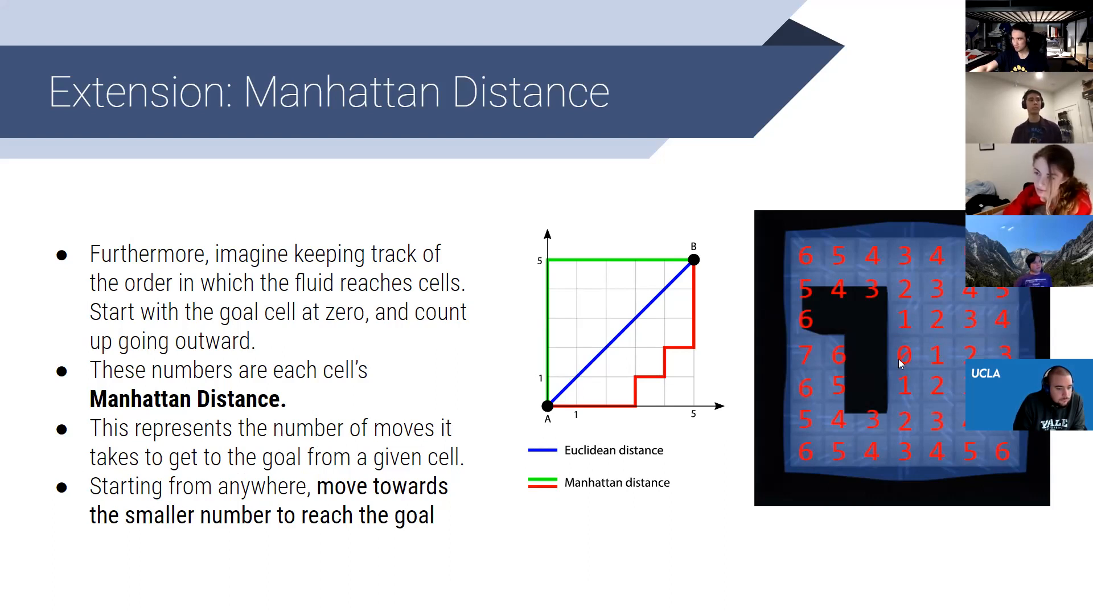
mouse_move(843, 449)
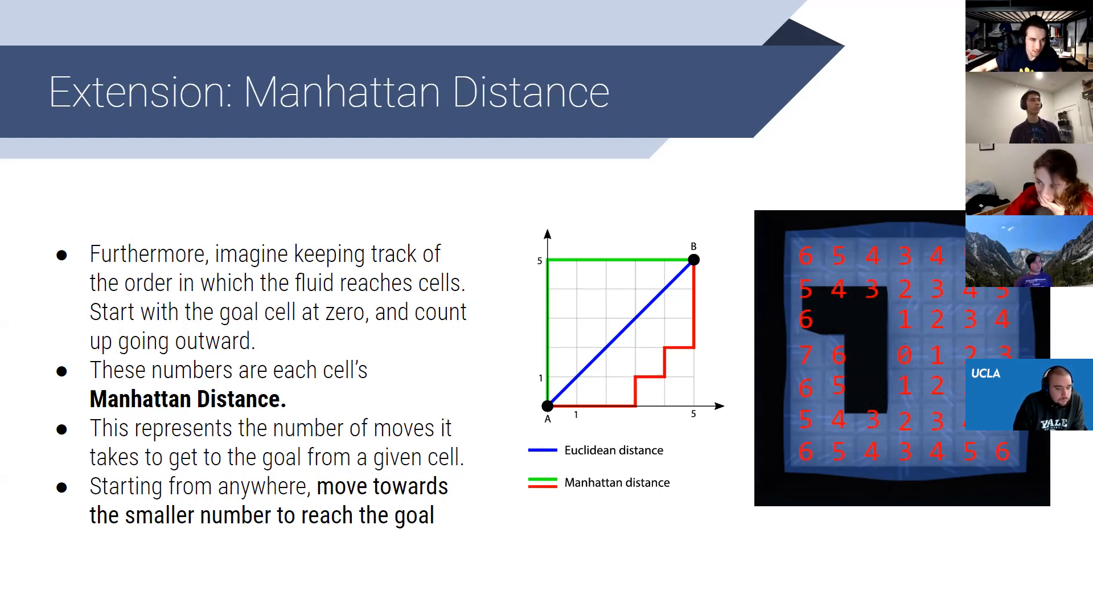
Advance the slides, circle cell L in red, then switch the annotation pen to black.
key("Right")
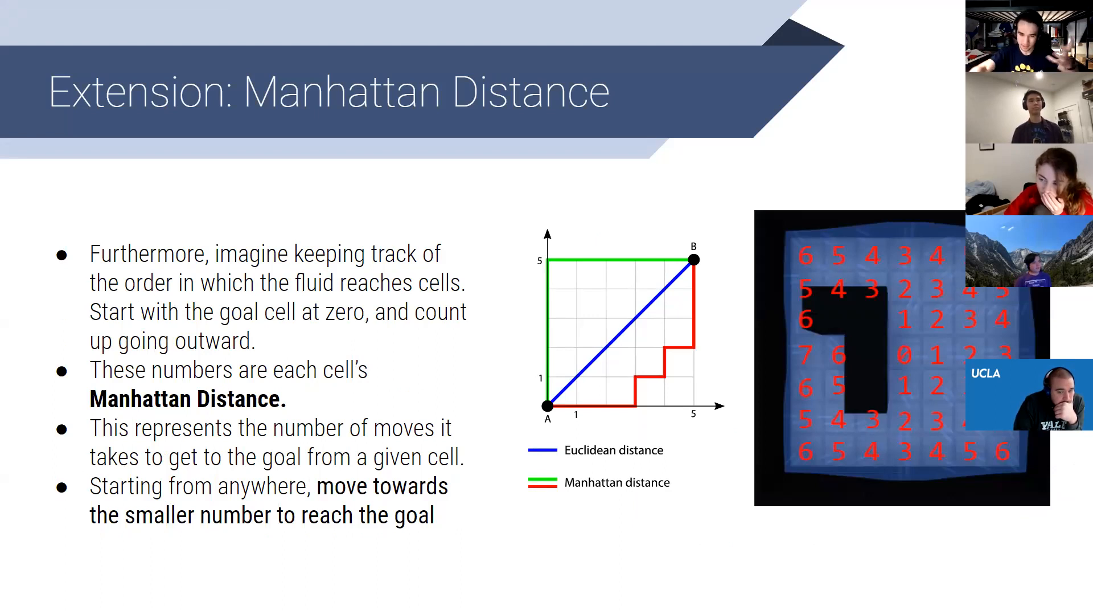
key("Right")
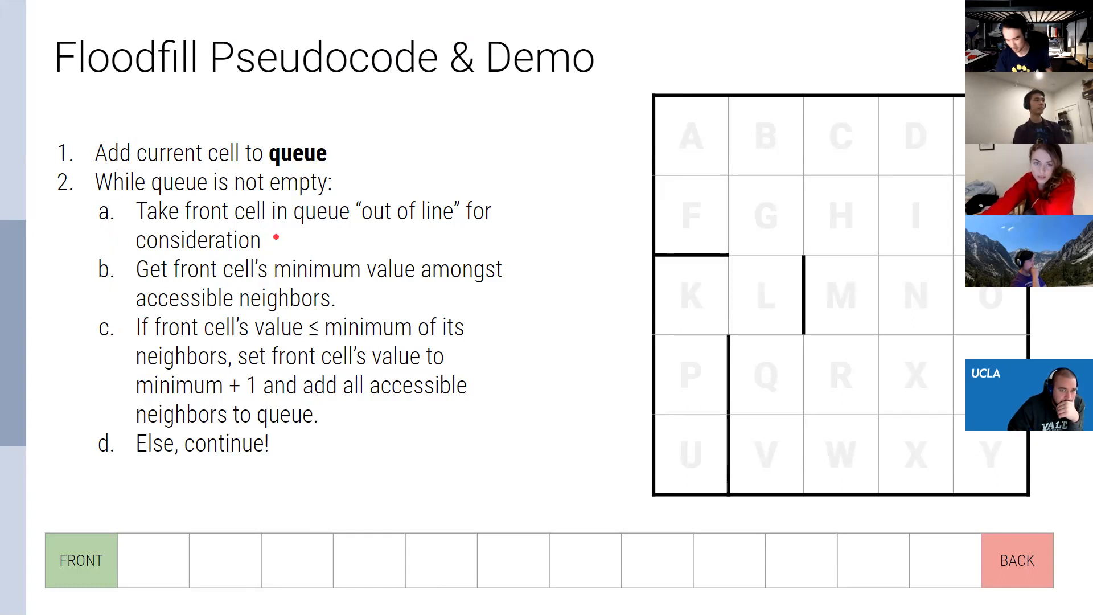
left_click_drag(227, 239, 396, 152)
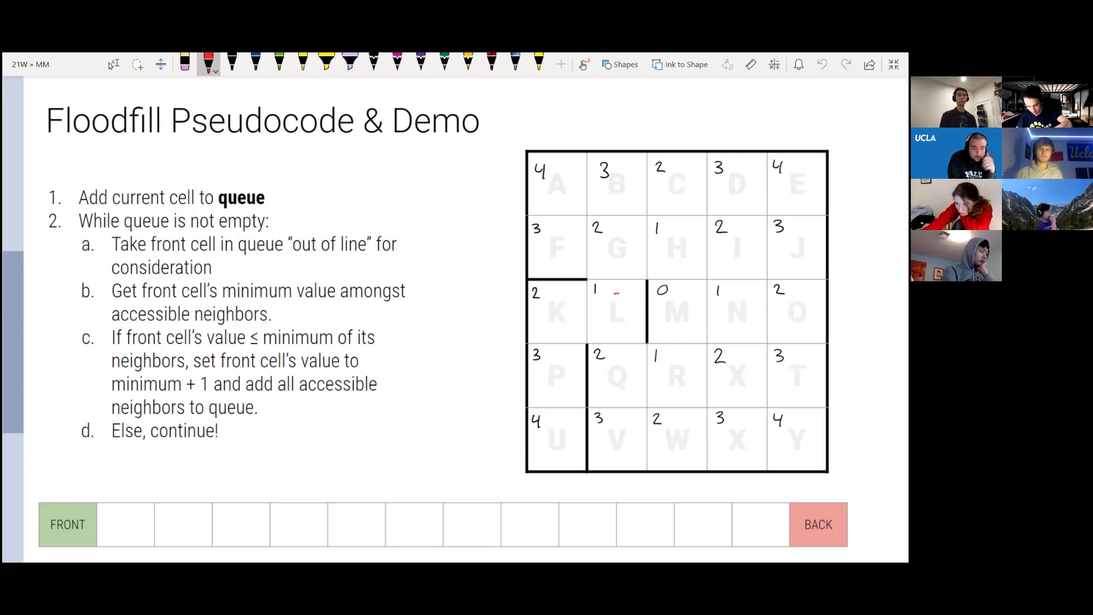
left_click_drag(606, 296, 620, 327)
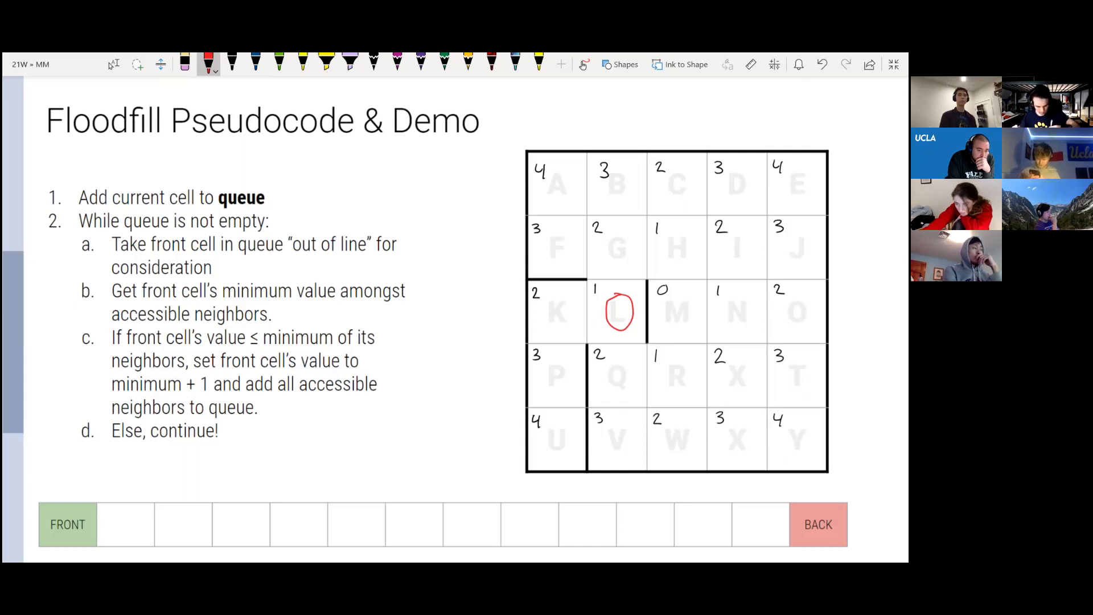
left_click(232, 65)
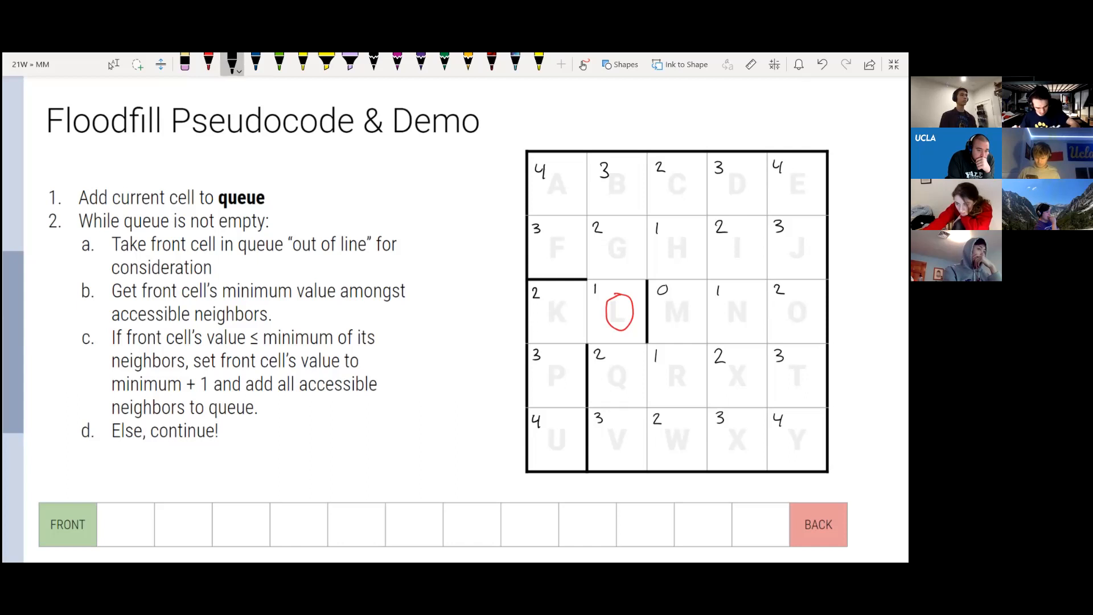
left_click_drag(118, 513, 133, 537)
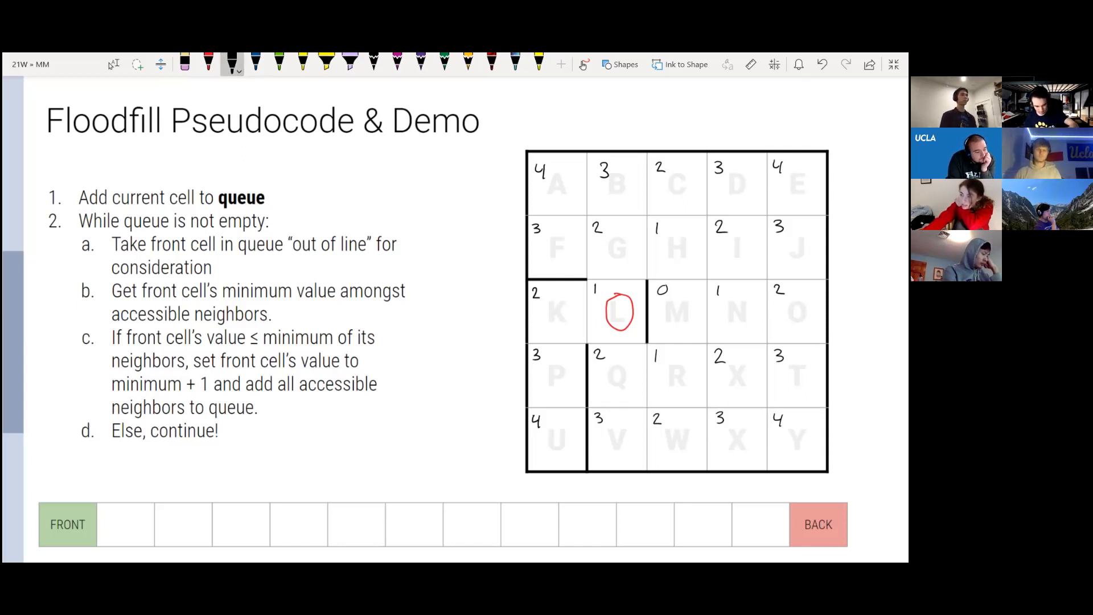
Draw an arrow beside pseudocode step c and pick black ink for the 'min=2' note.
left_click_drag(296, 422, 328, 453)
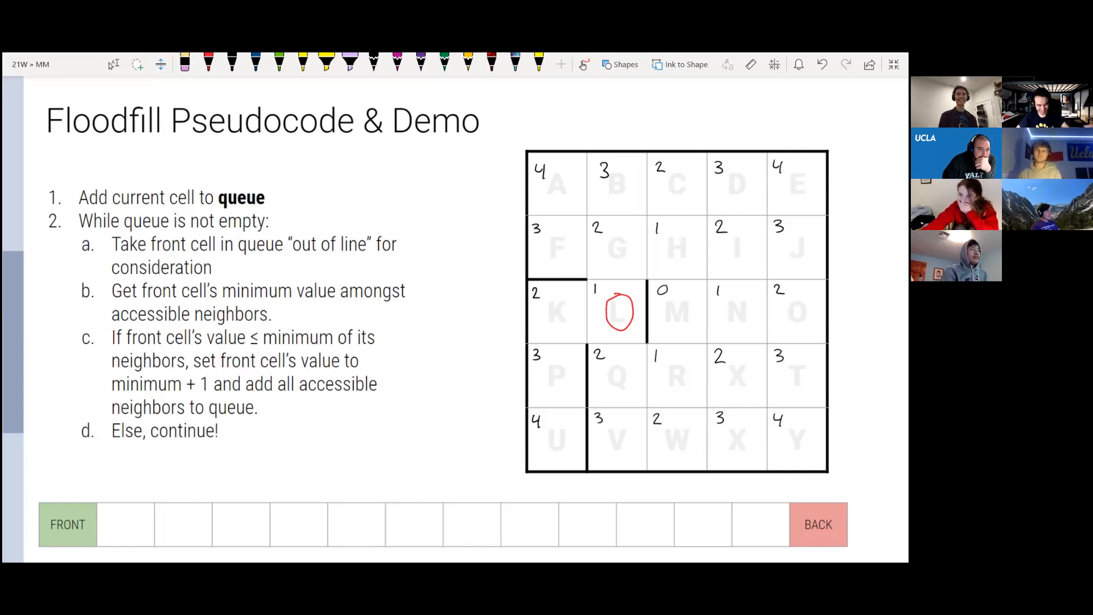
left_click(232, 64)
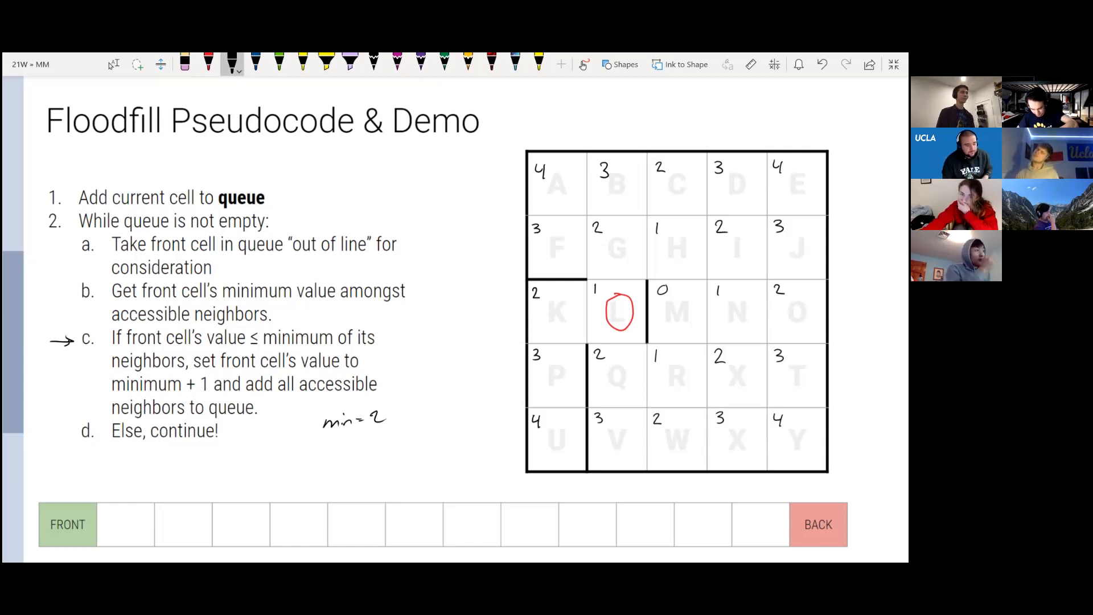
left_click_drag(586, 288, 606, 296)
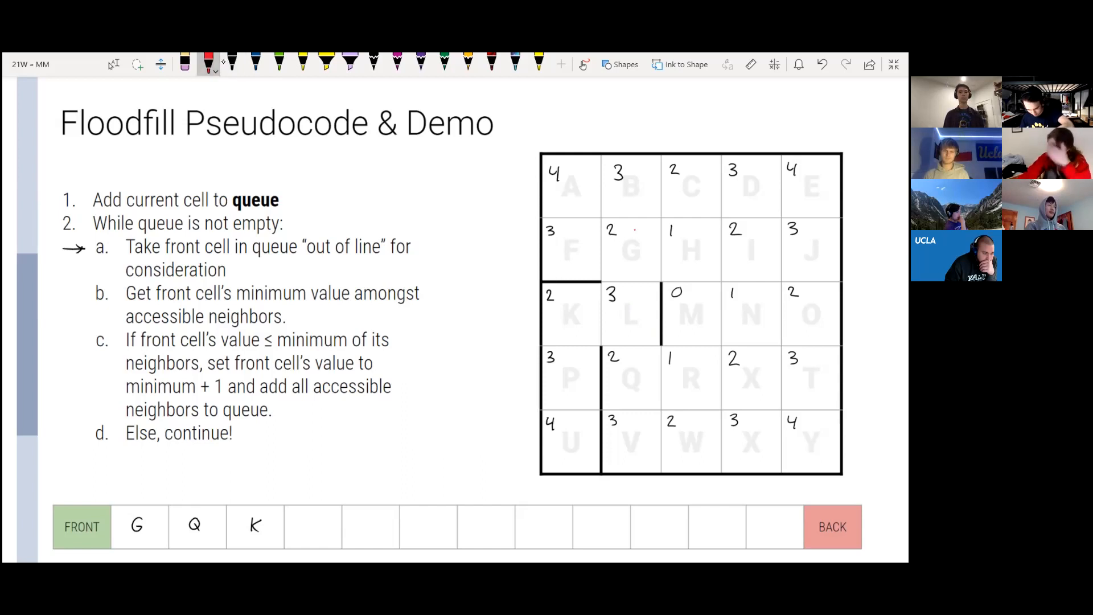
Erase Q from the queue slots and rewrite K in the first slot after FRONT.
left_click_drag(613, 230, 648, 265)
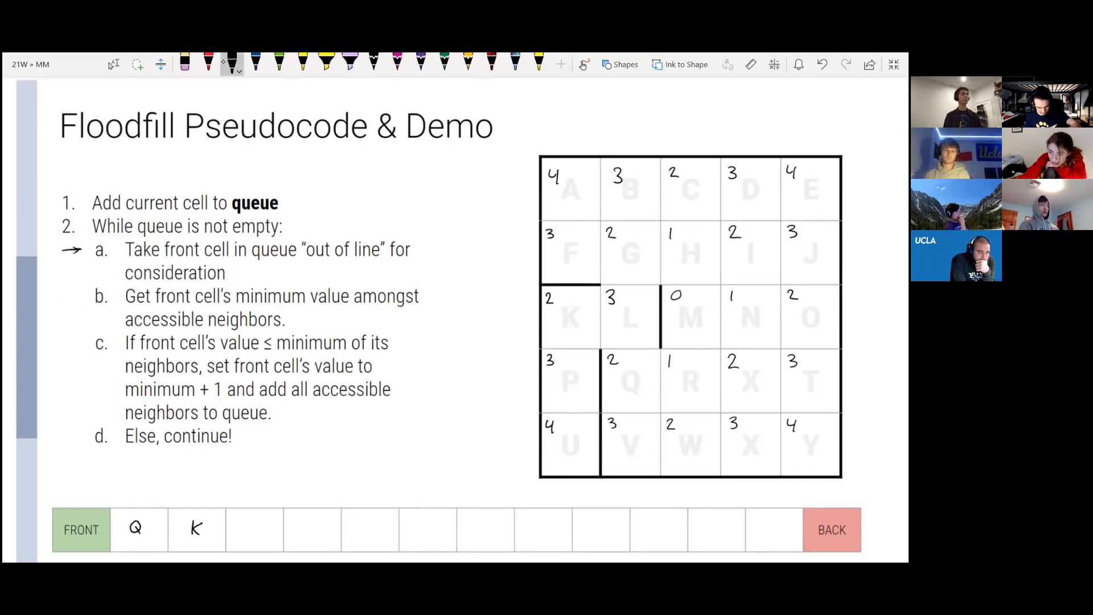
left_click(333, 432)
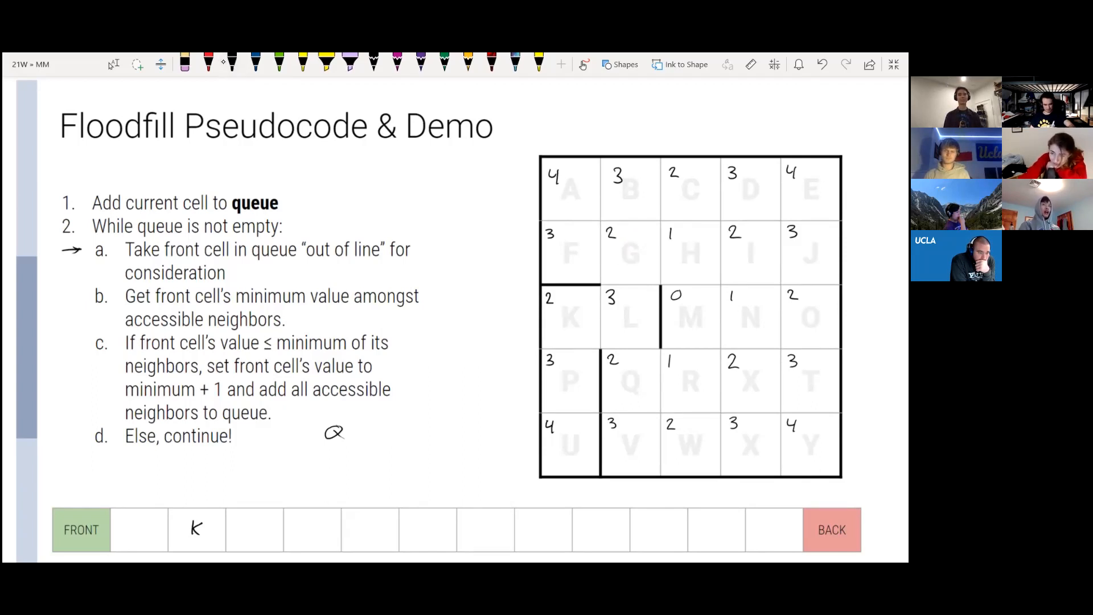
type("K")
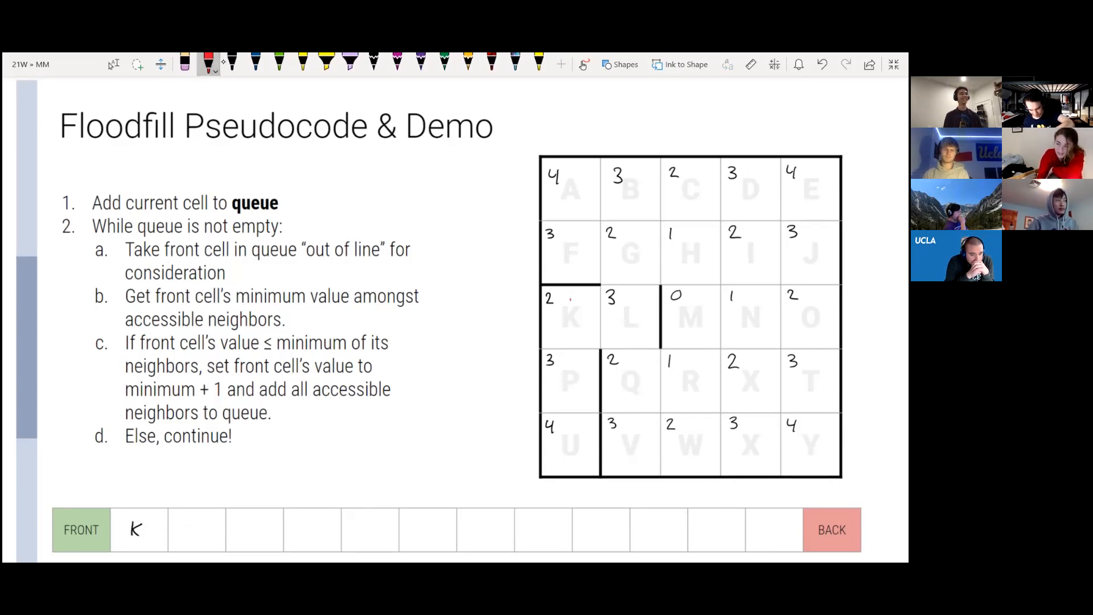
Circle cell K, underline neighbours L and P, circle step c, then clear the marks.
left_click_drag(561, 304, 571, 328)
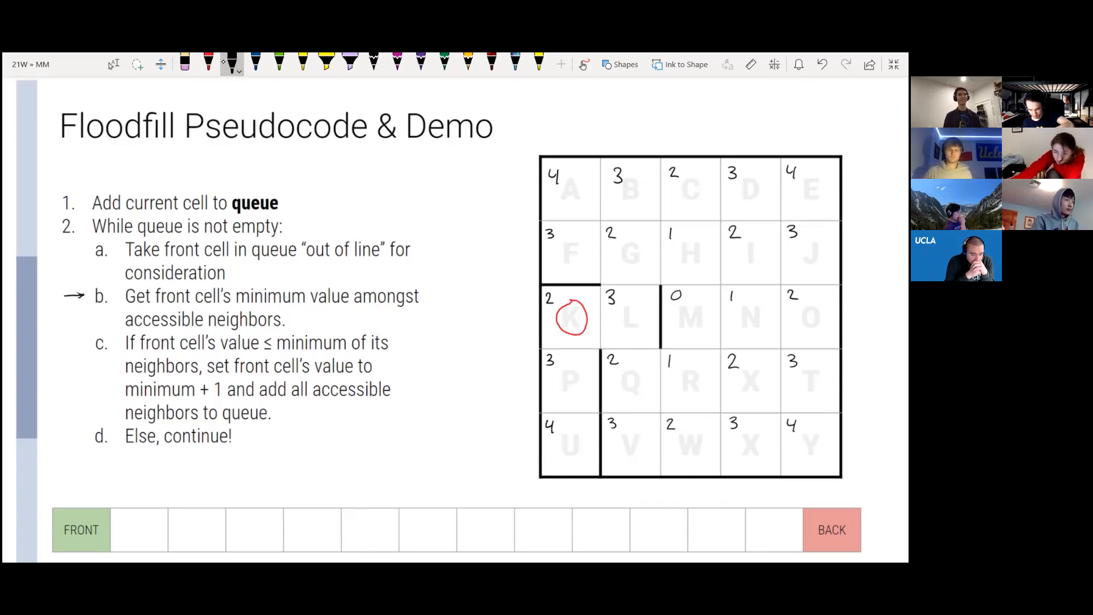
left_click_drag(617, 333, 645, 333)
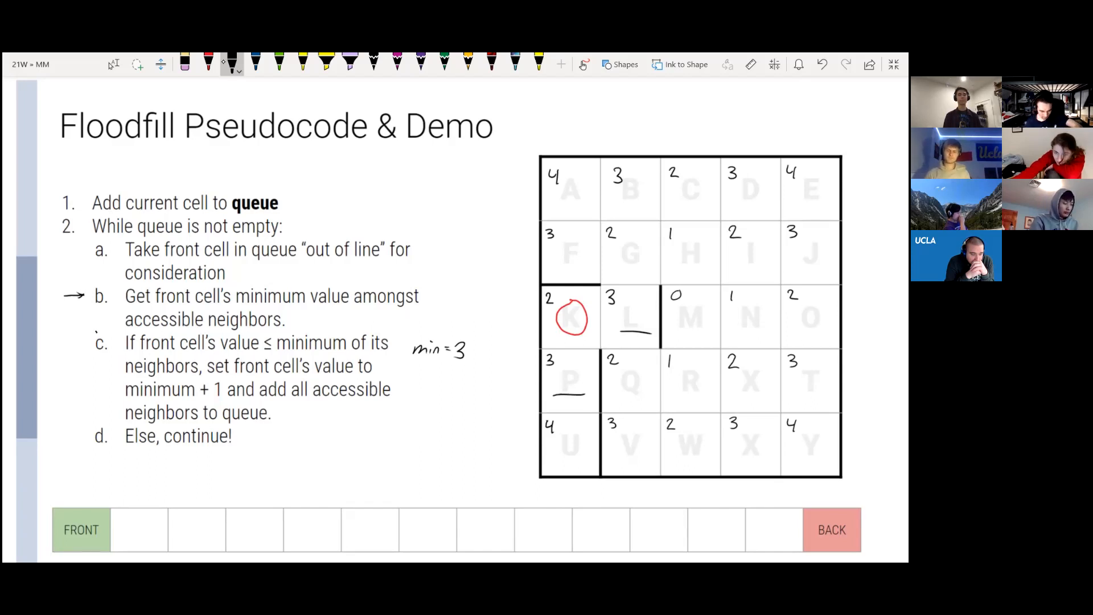
left_click_drag(87, 349, 121, 342)
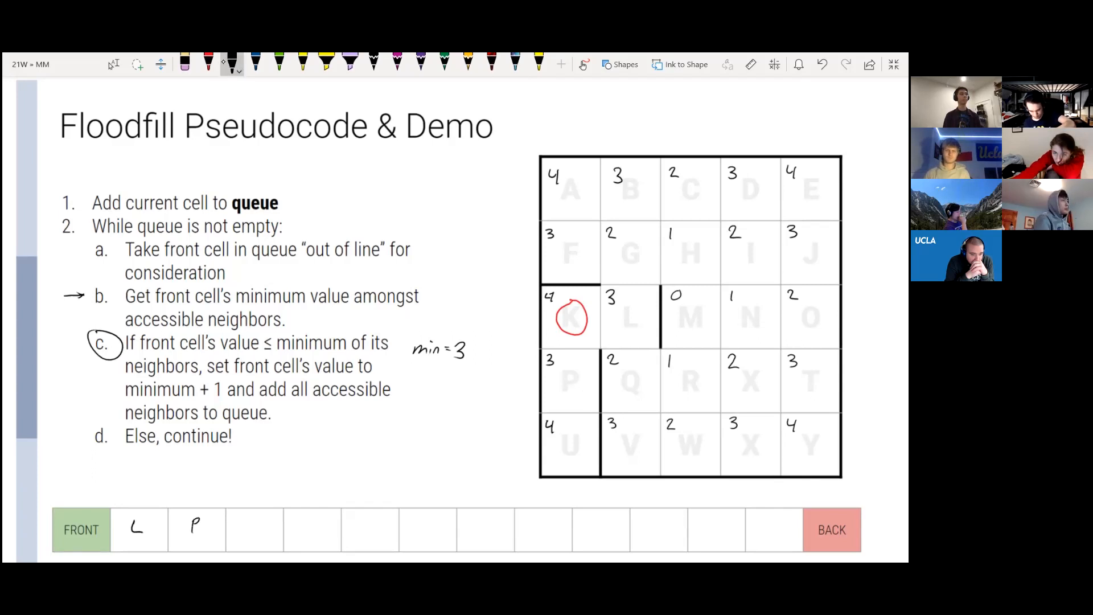
left_click(751, 65)
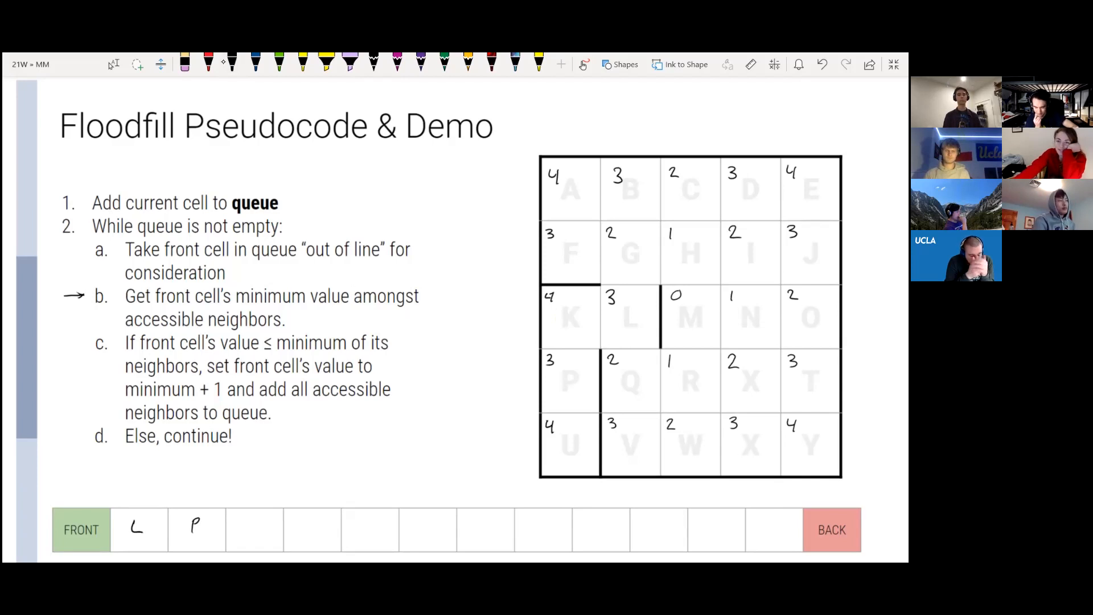
Erase the arrow beside step b and update cell P to 5 and U to 6.
left_click(232, 63)
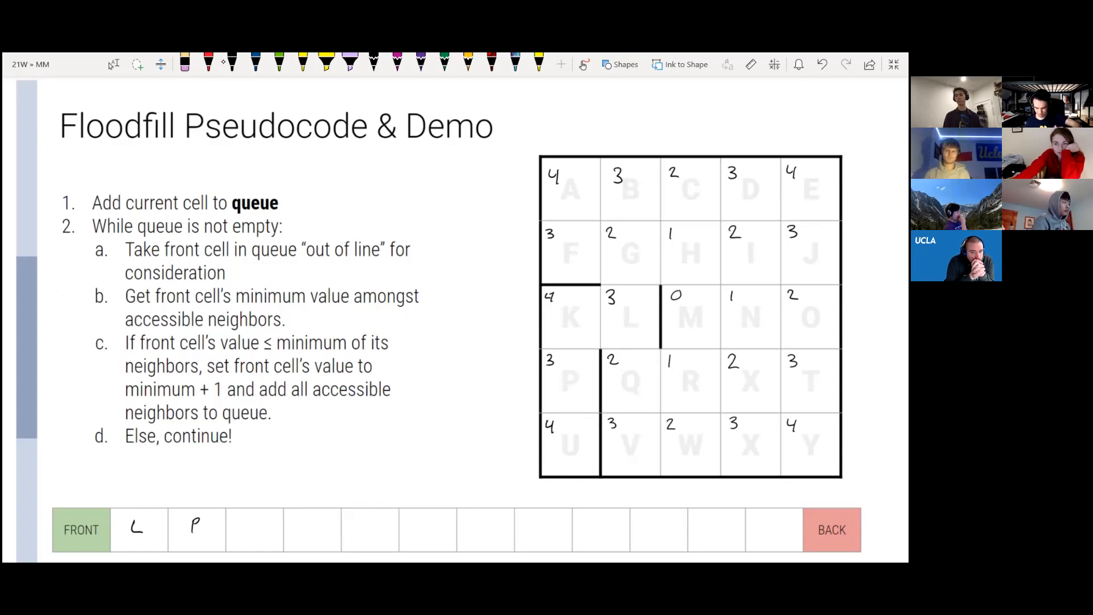
left_click_drag(621, 331, 645, 327)
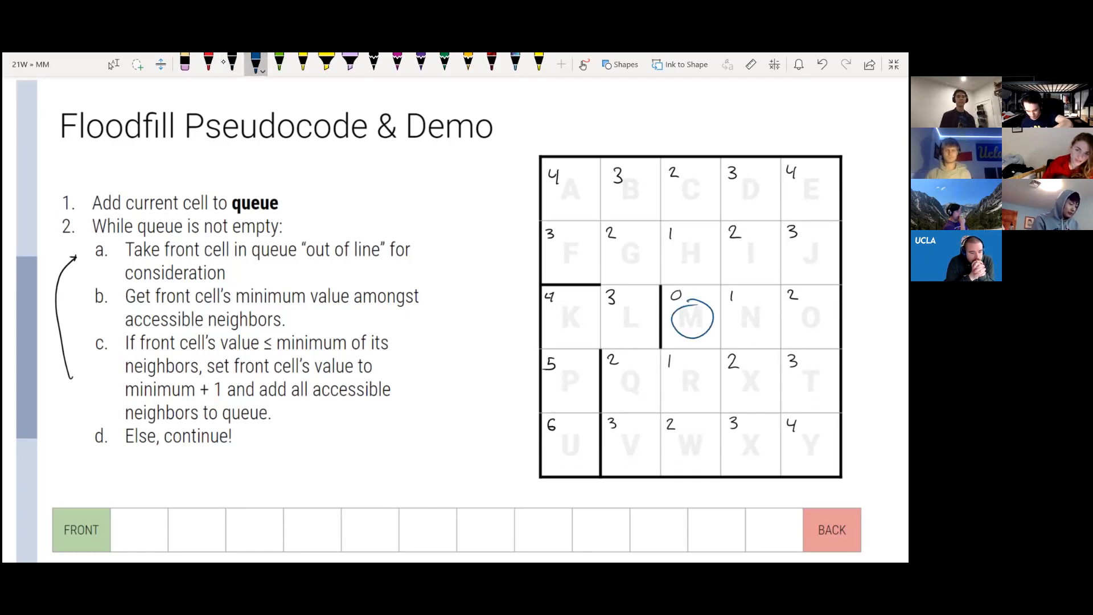
Sketch a path from cell M toward P, then erase the sketched path.
left_click_drag(690, 335, 690, 379)
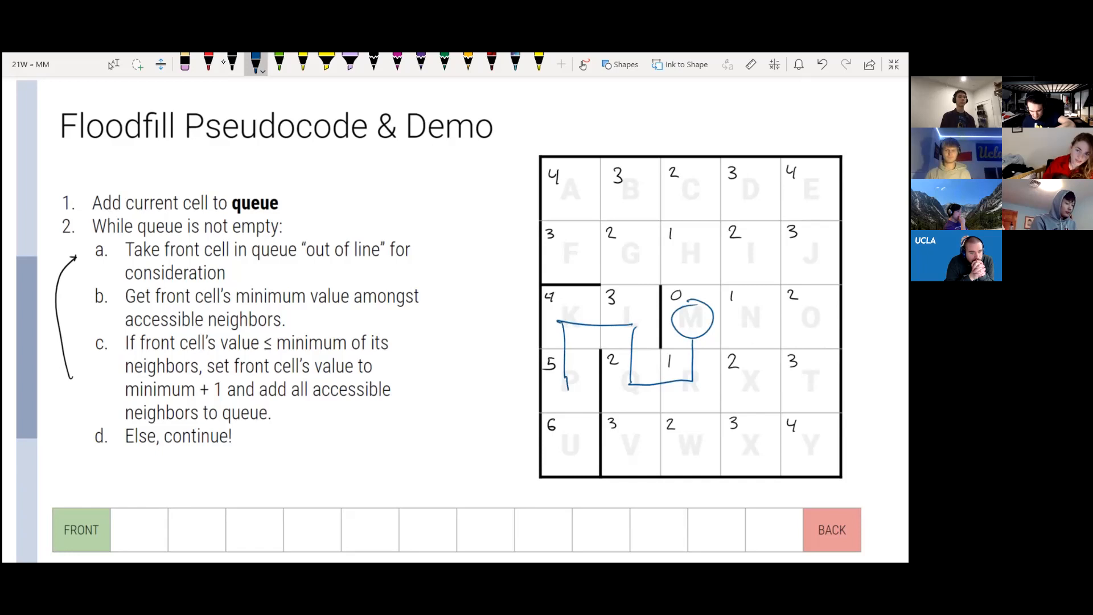
left_click_drag(568, 369, 570, 457)
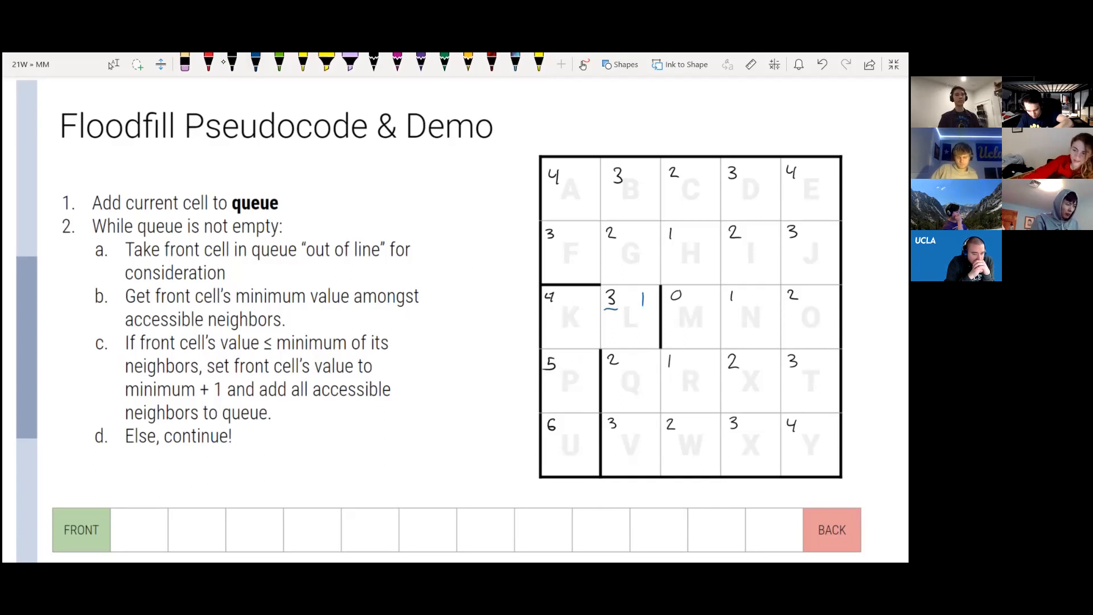
left_click(255, 64)
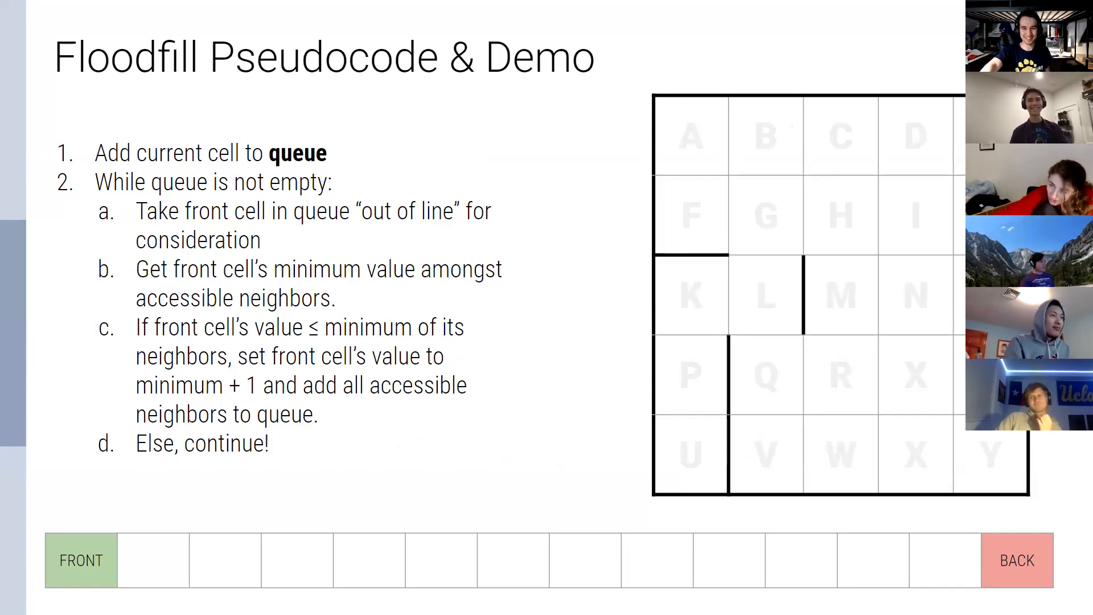
Advance to the ASSIGNMENT slide on the maze simulator task due Monday, March 22.
left_click(1015, 560)
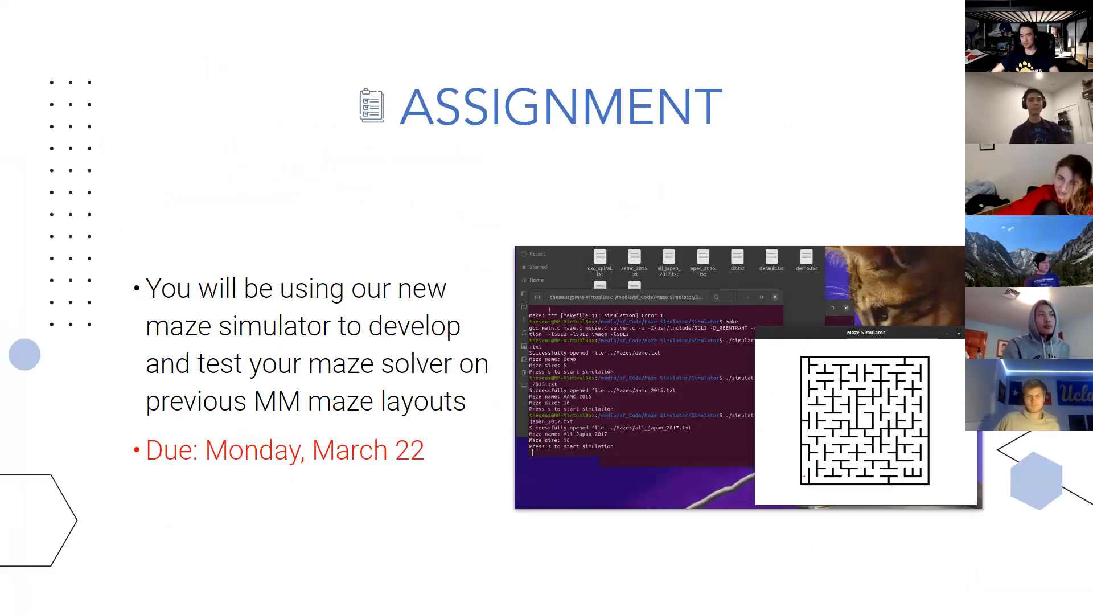
key("Right")
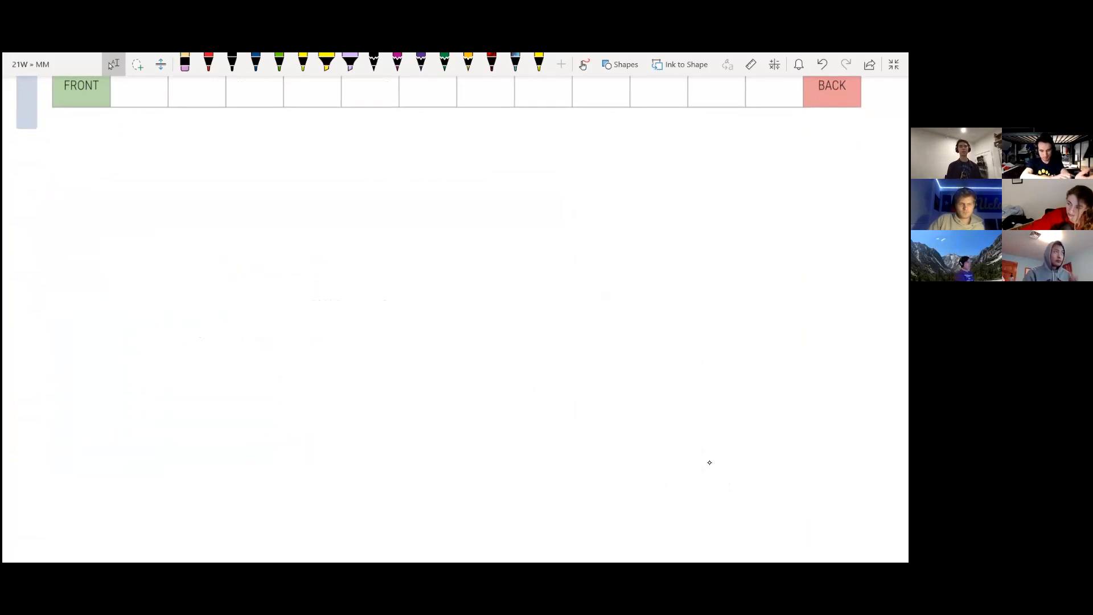
With black ink, draw two columns of vertical wall strokes below the FRONT/BACK array.
left_click(255, 64)
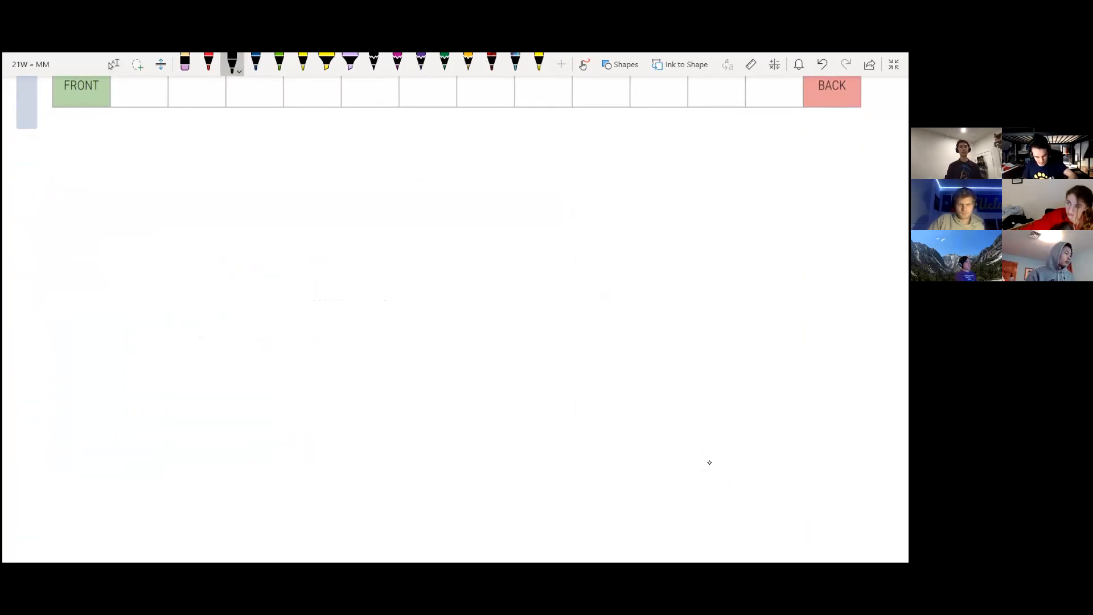
left_click_drag(308, 212, 312, 355)
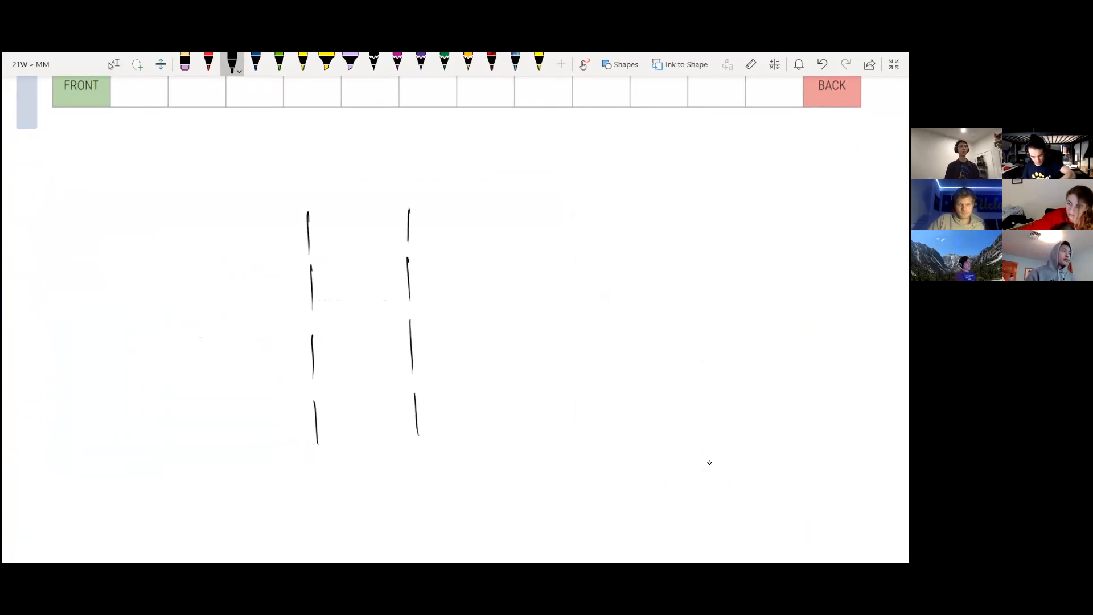
left_click_drag(503, 208, 505, 373)
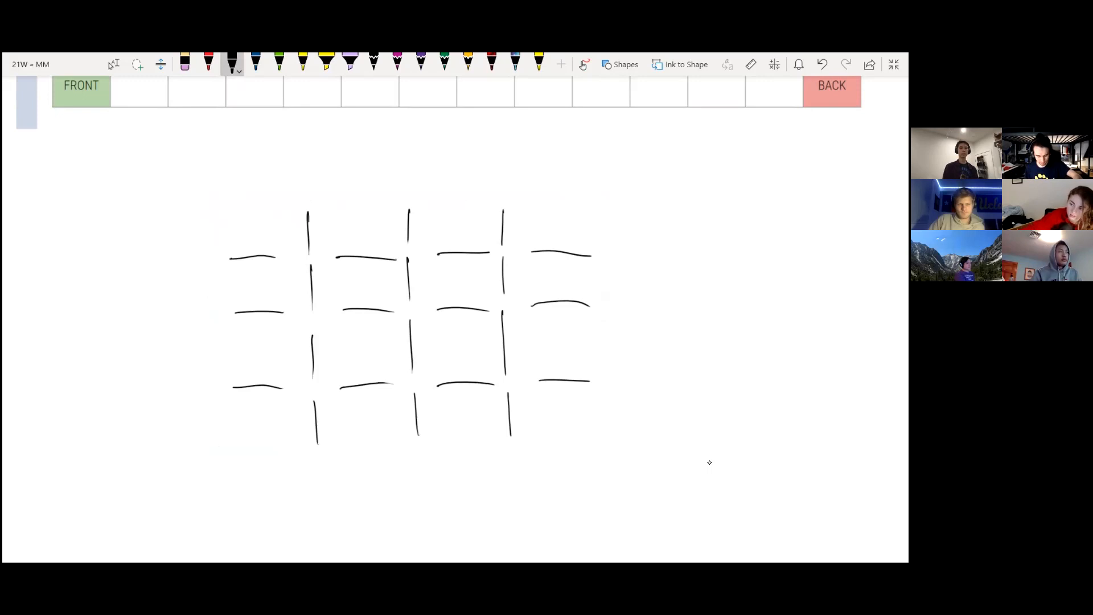
Handwrite '4x4' and 'vertical: [4][3]' with bracketed dimensions beside the maze grid.
type("4x4")
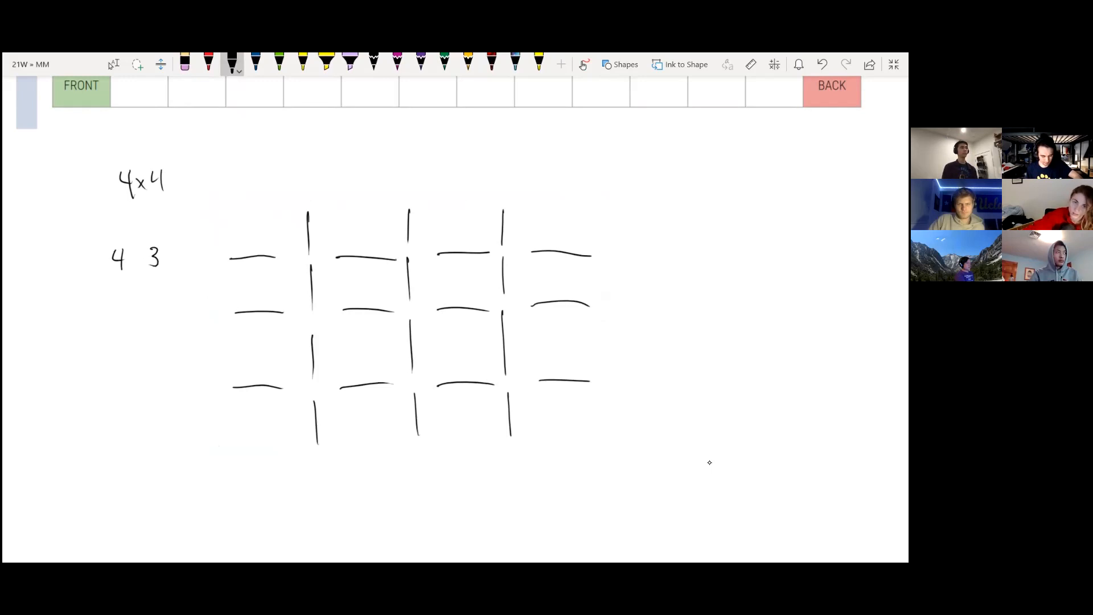
left_click_drag(136, 268, 171, 251)
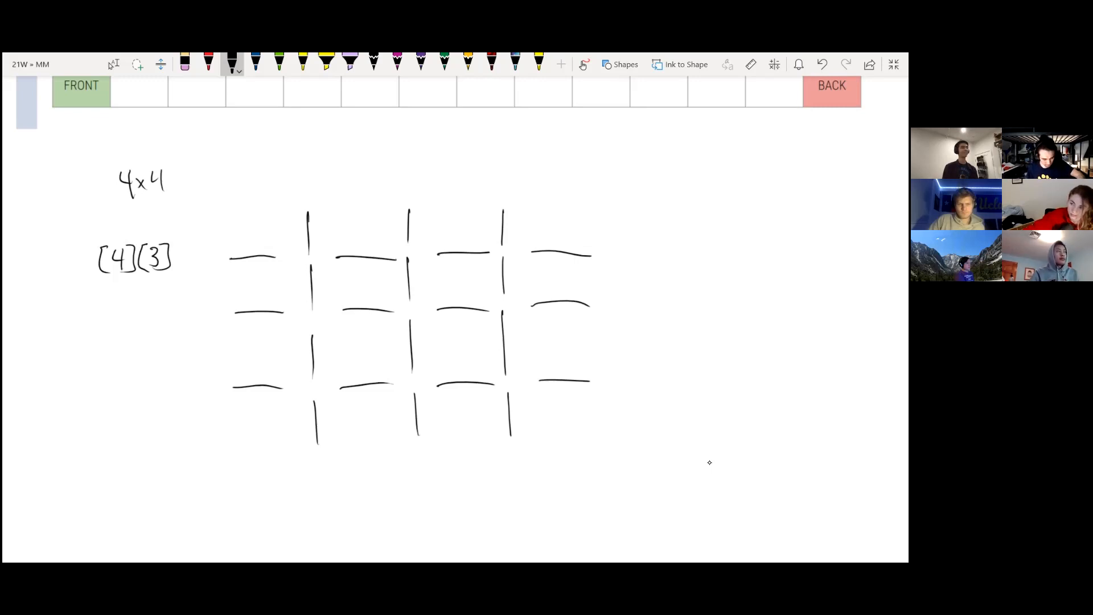
type("vertc")
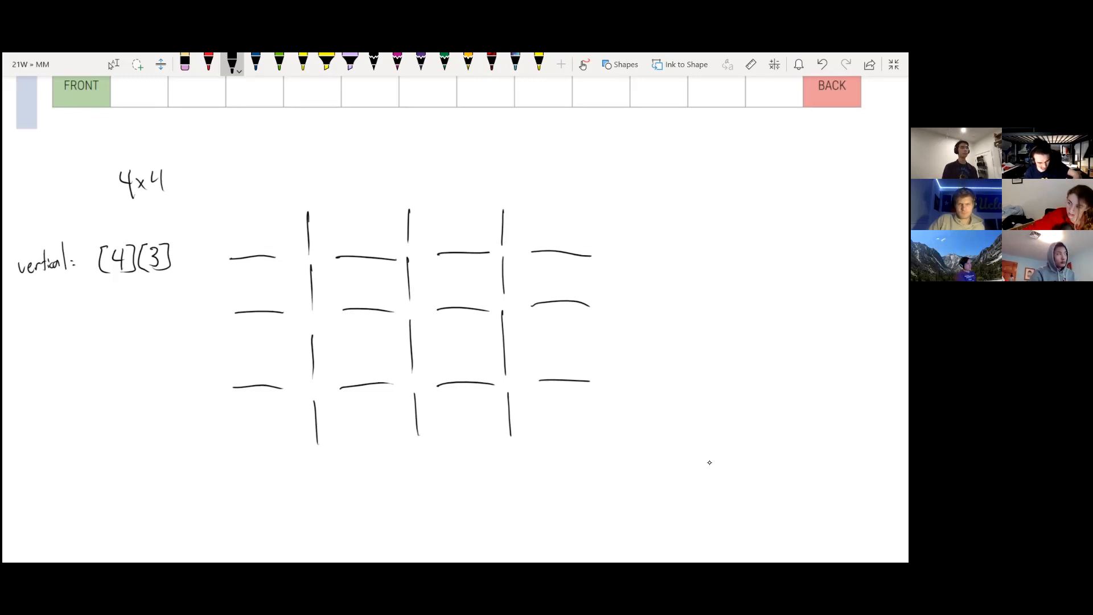
Handwrite 'horizontal: [3][4]' and 'distances [4][4]' beneath the vertical array note.
type("horizontal: [")
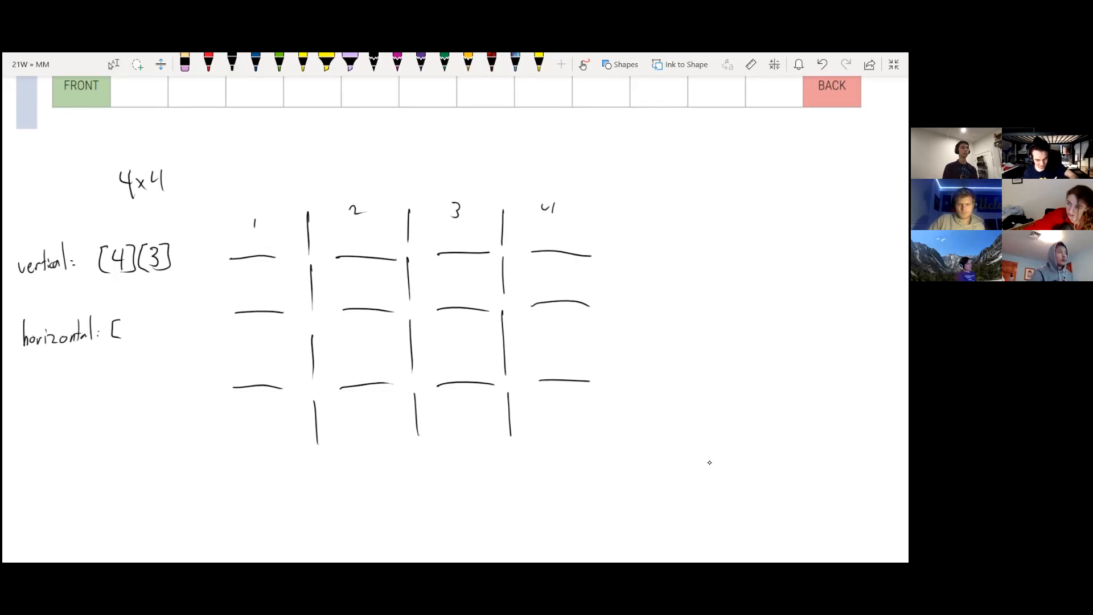
left_click(232, 63)
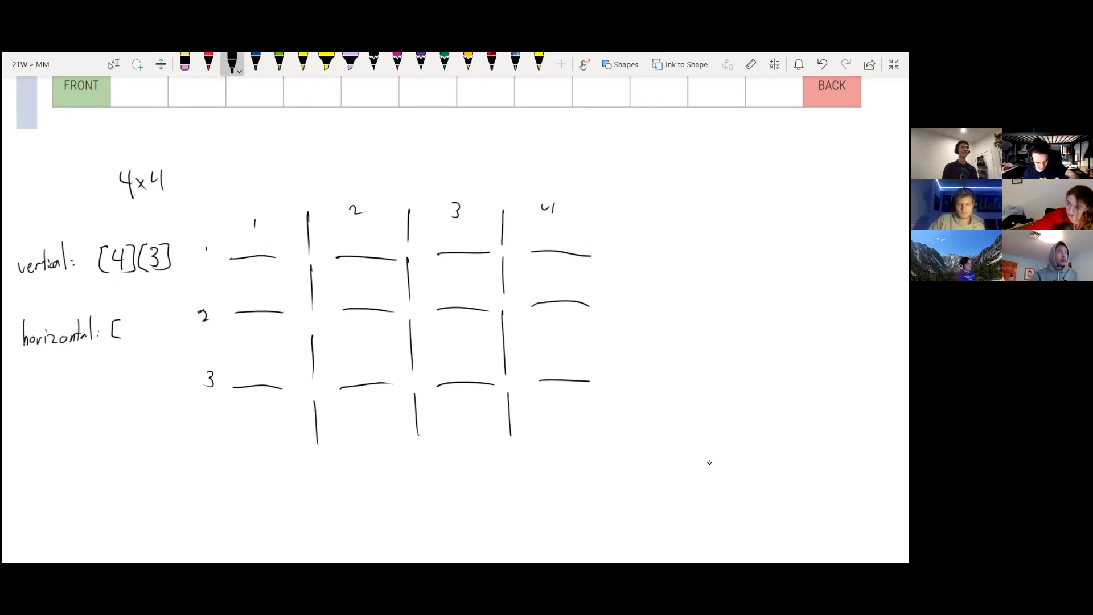
type("3]")
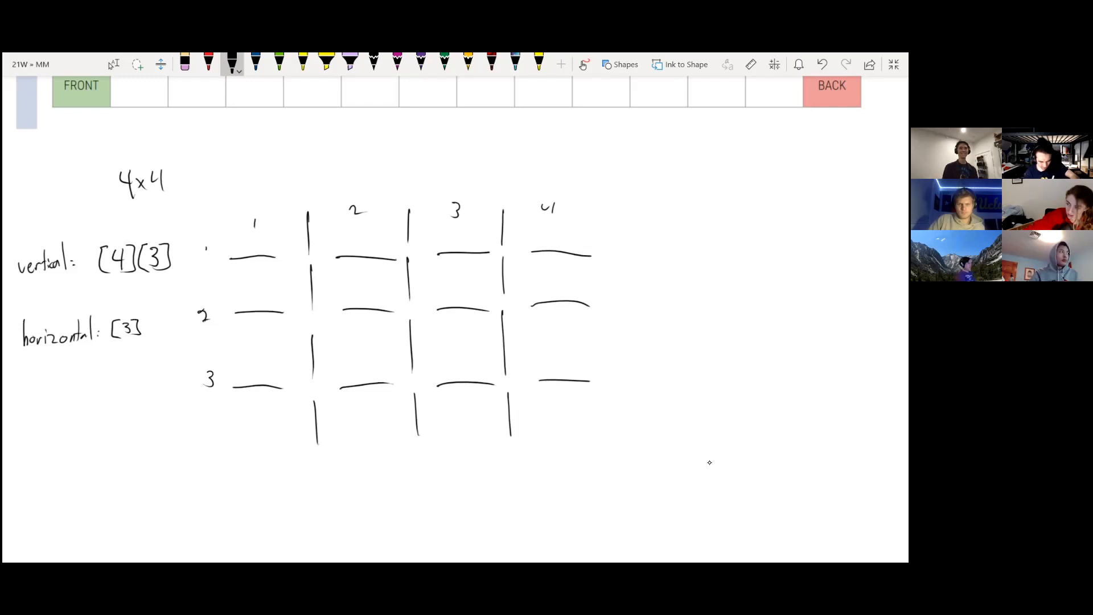
type("[4]")
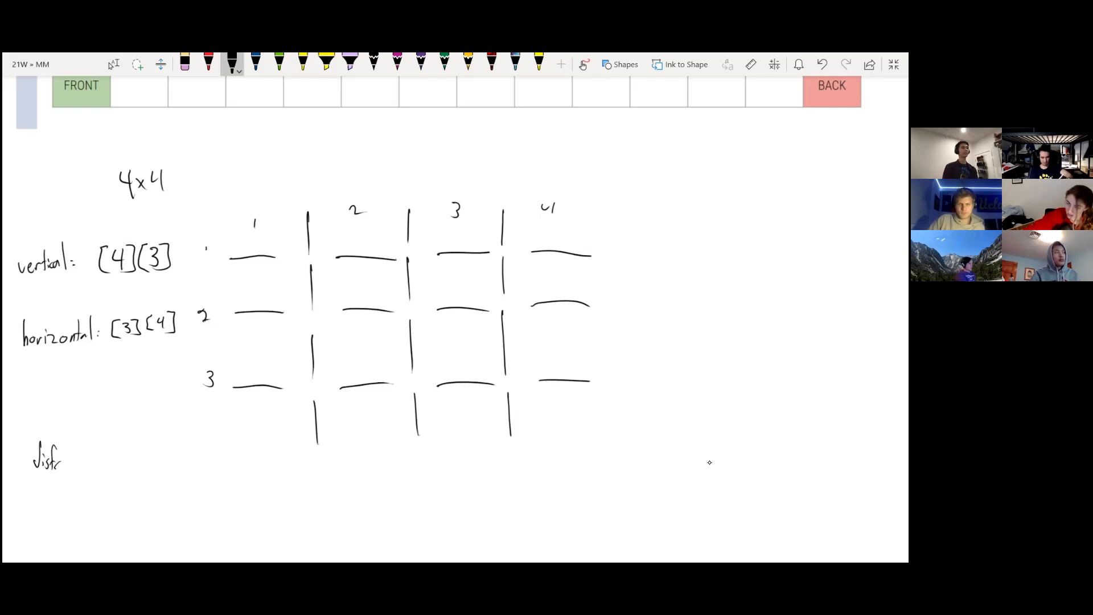
type("ances")
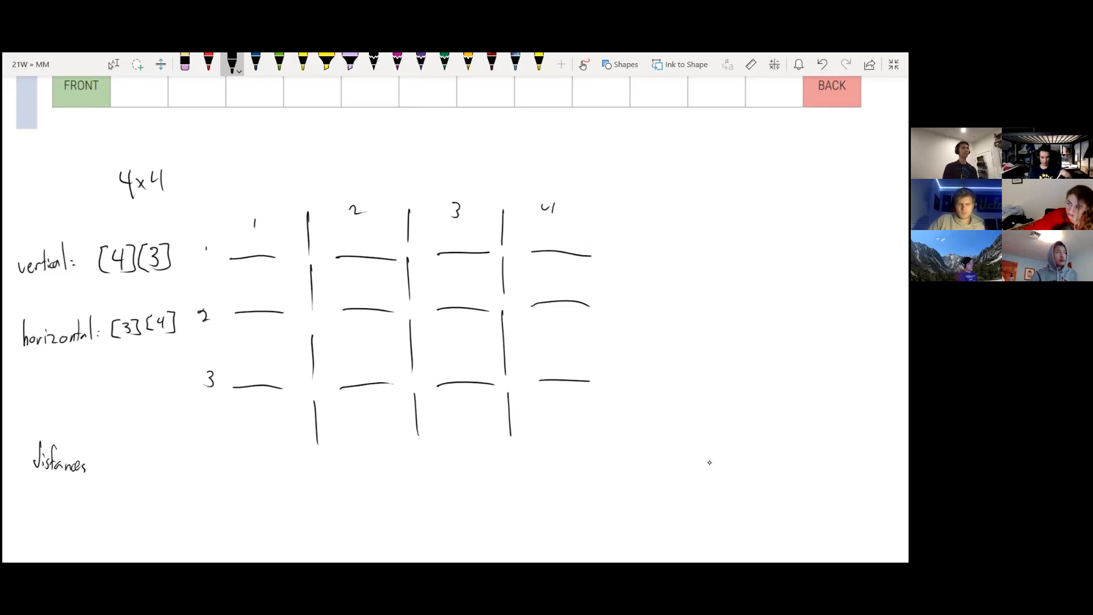
type("[4] [")
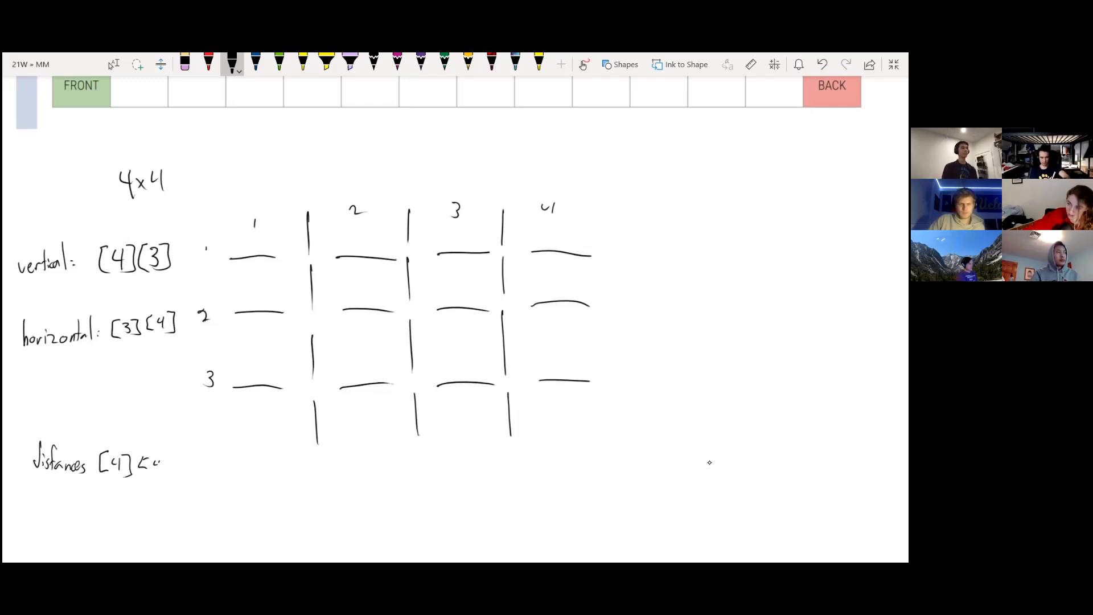
type("4]")
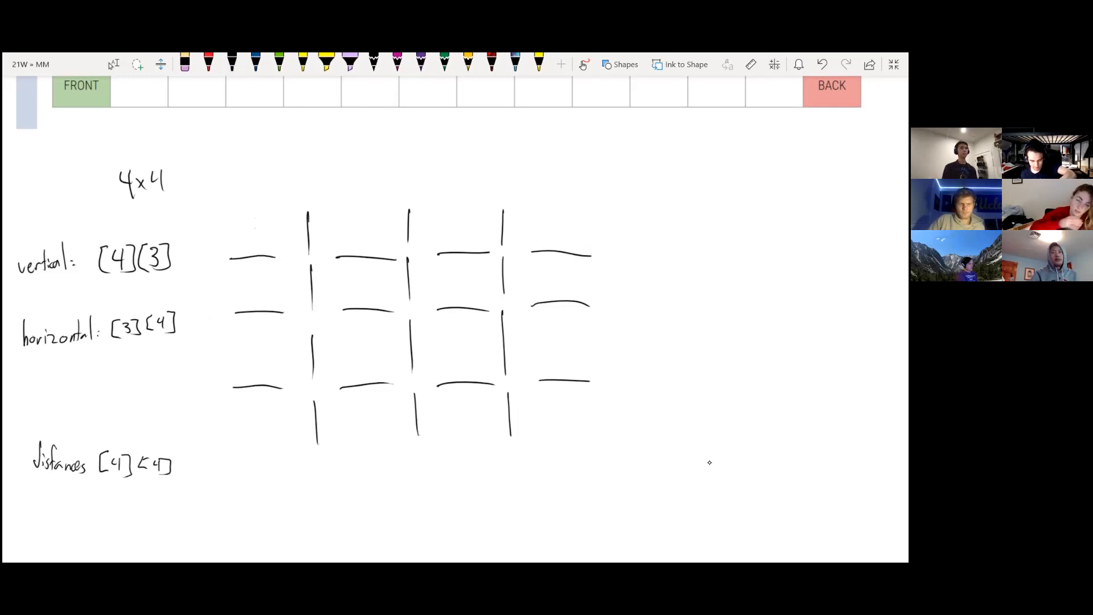
With the black pen, add a new bottom row of wall strokes to the maze.
left_click(232, 62)
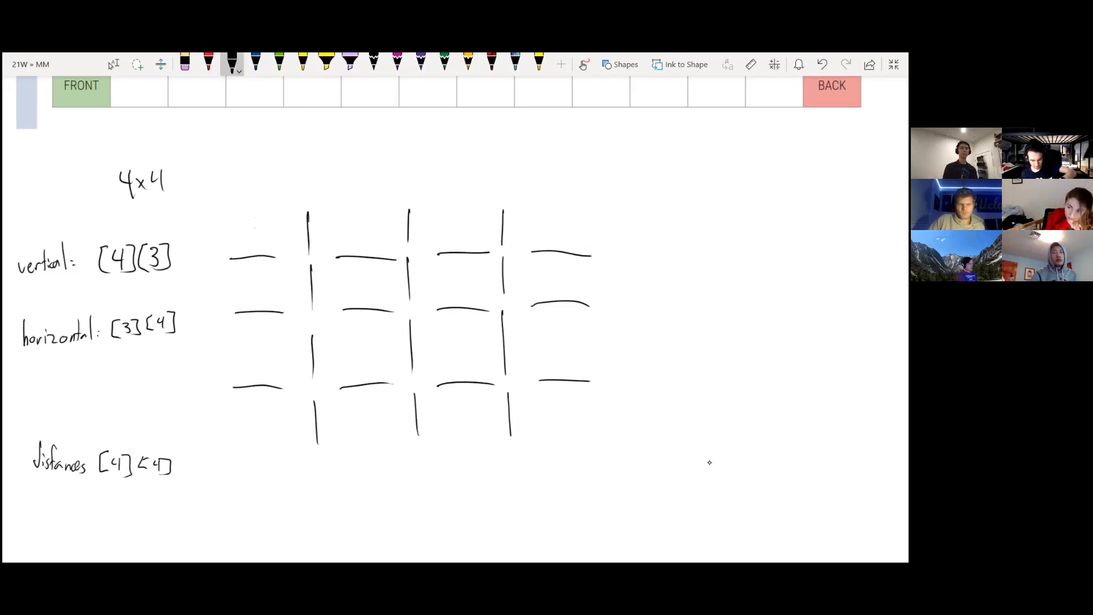
left_click_drag(317, 436, 317, 502)
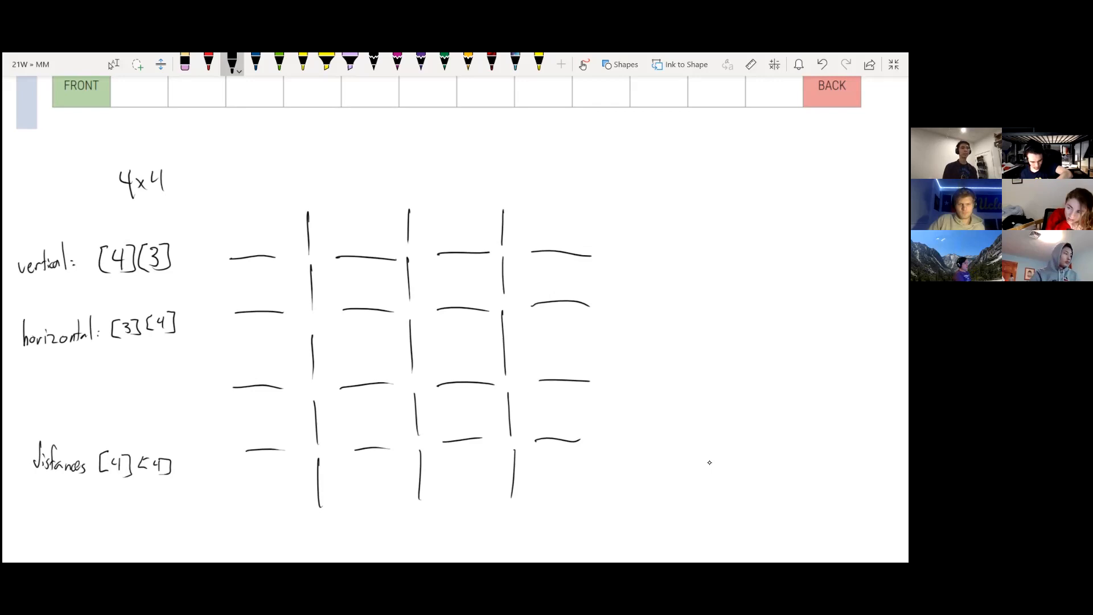
left_click_drag(598, 209, 598, 251)
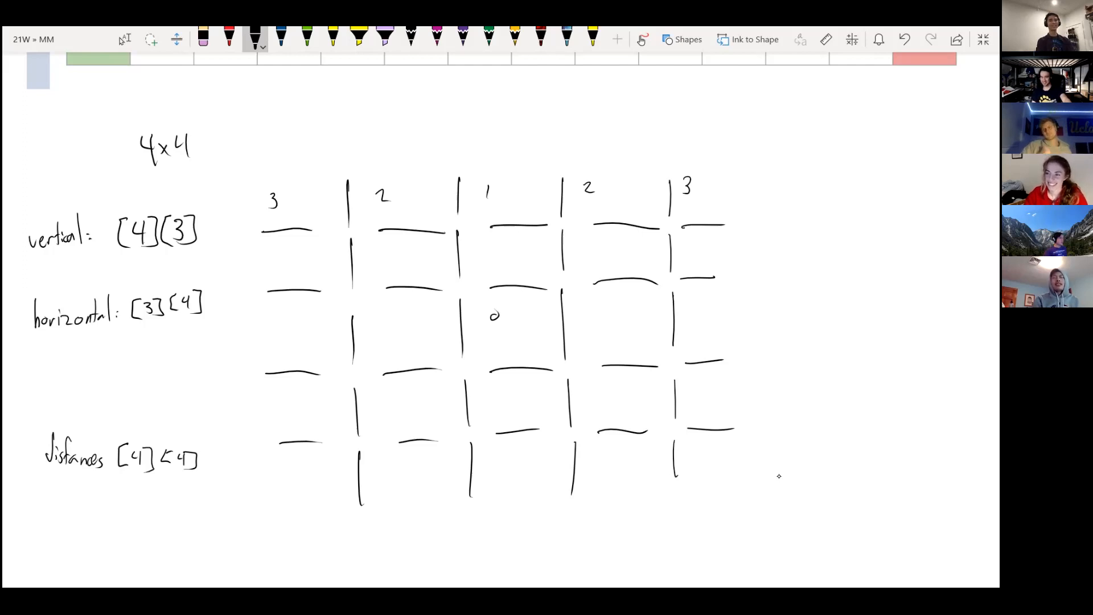
Below the maze, sketch black circles linked by a line, then clear them.
scroll("down", 3)
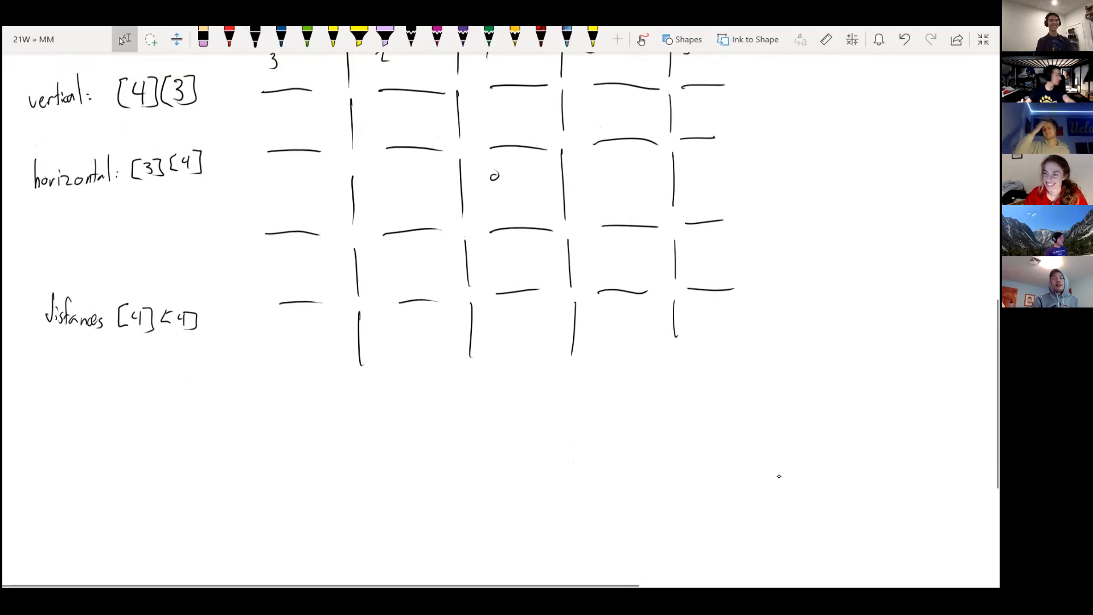
scroll("down", 3)
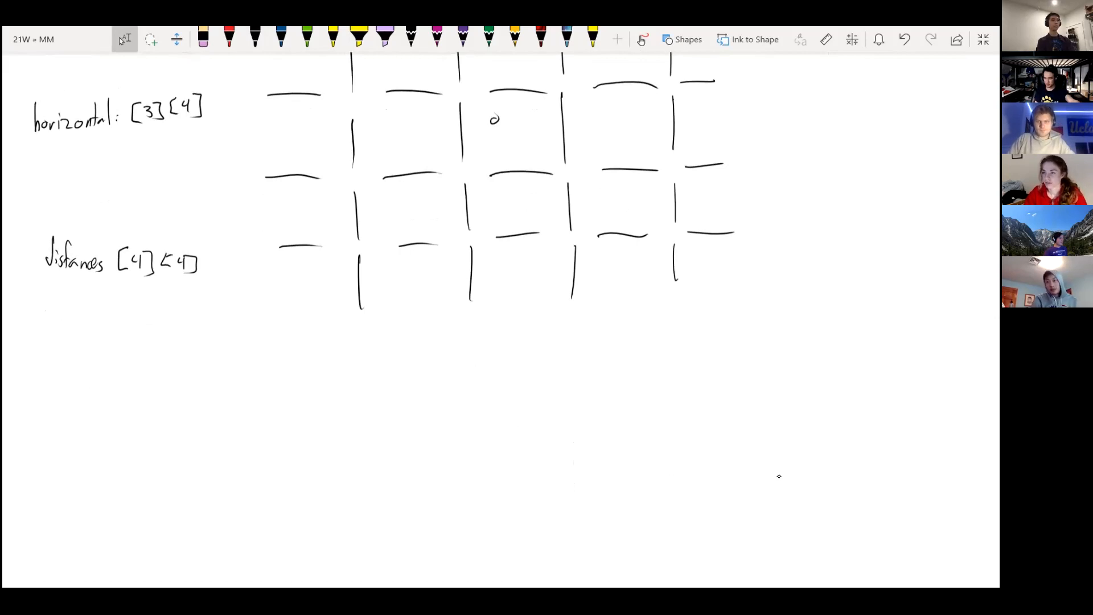
left_click(39, 292)
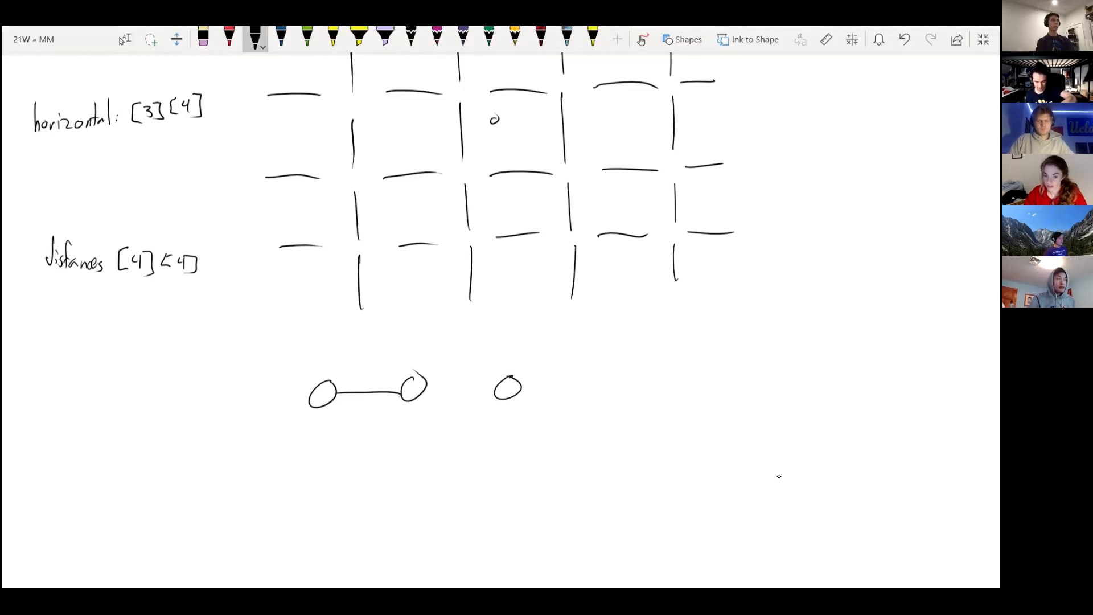
left_click_drag(428, 389, 571, 382)
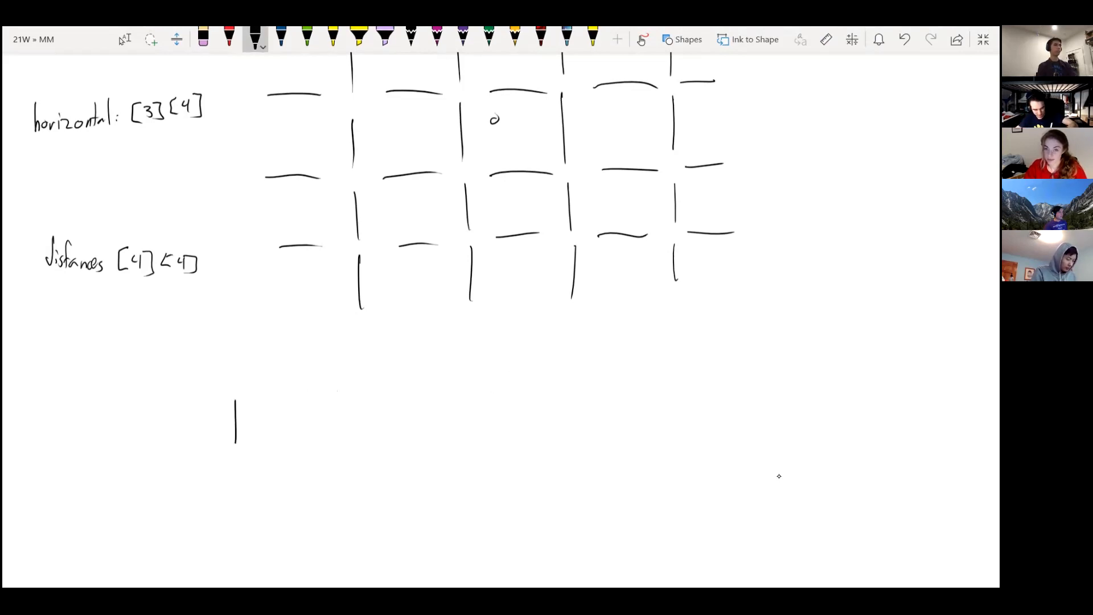
Draw a long six-cell rectangle beneath the maze and scroll it to mid-screen.
left_click_drag(236, 446, 383, 446)
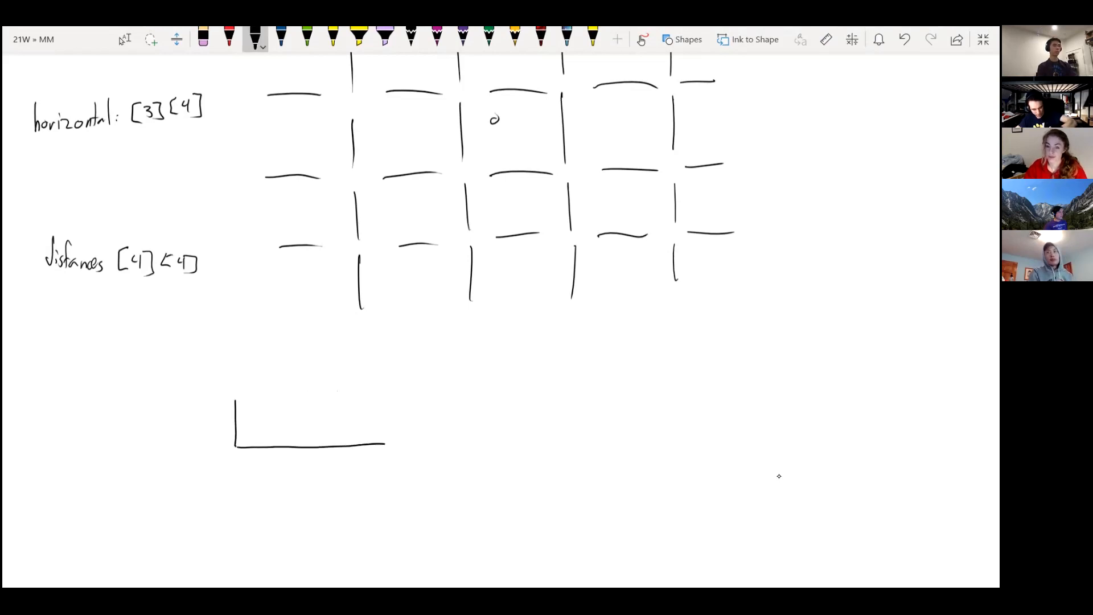
left_click_drag(383, 440, 689, 380)
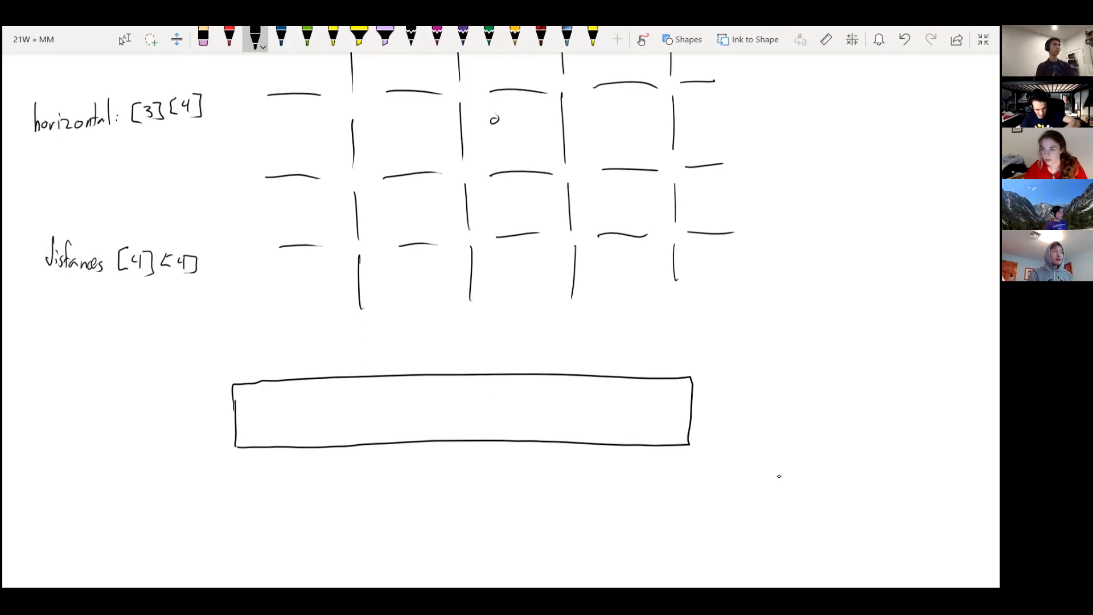
left_click_drag(307, 380, 307, 446)
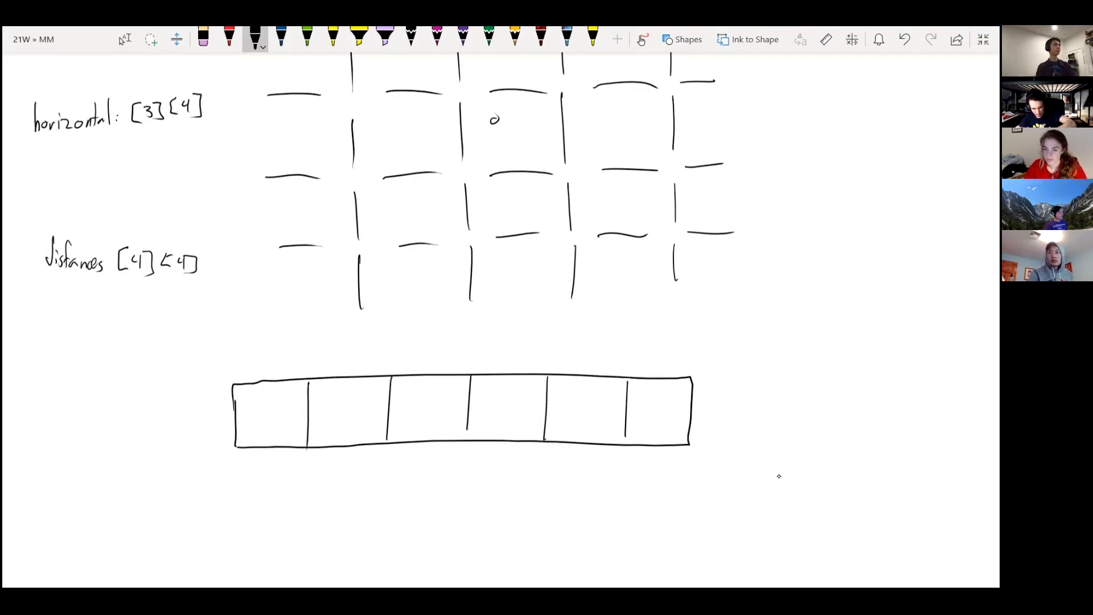
scroll("down", 3)
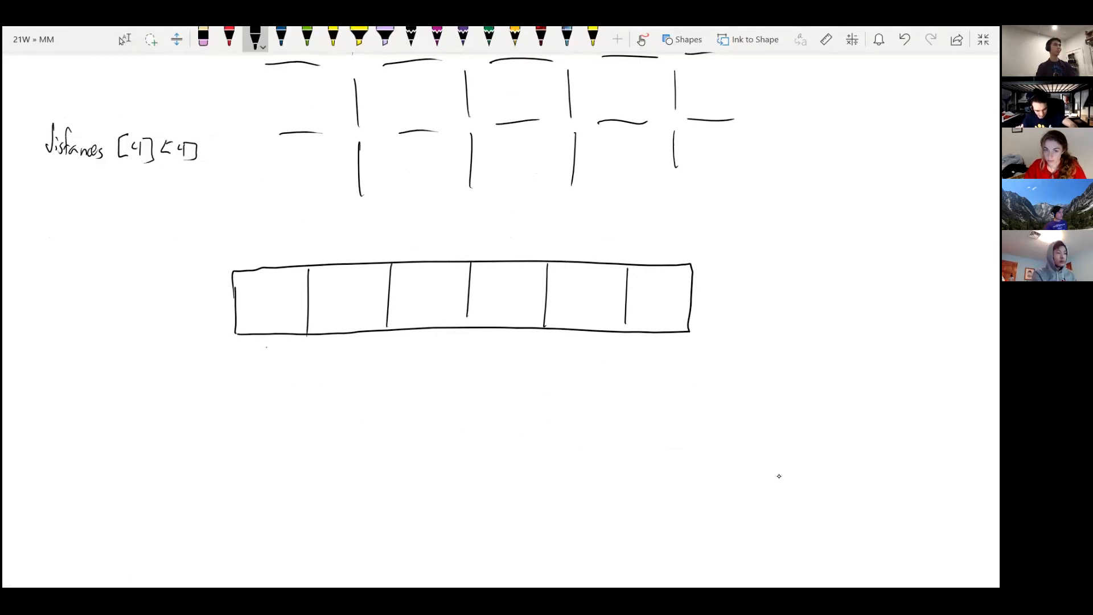
Write indices 0–5 beneath the six boxes and enqueue 3, 7 and 9.
left_click_drag(258, 345, 502, 345)
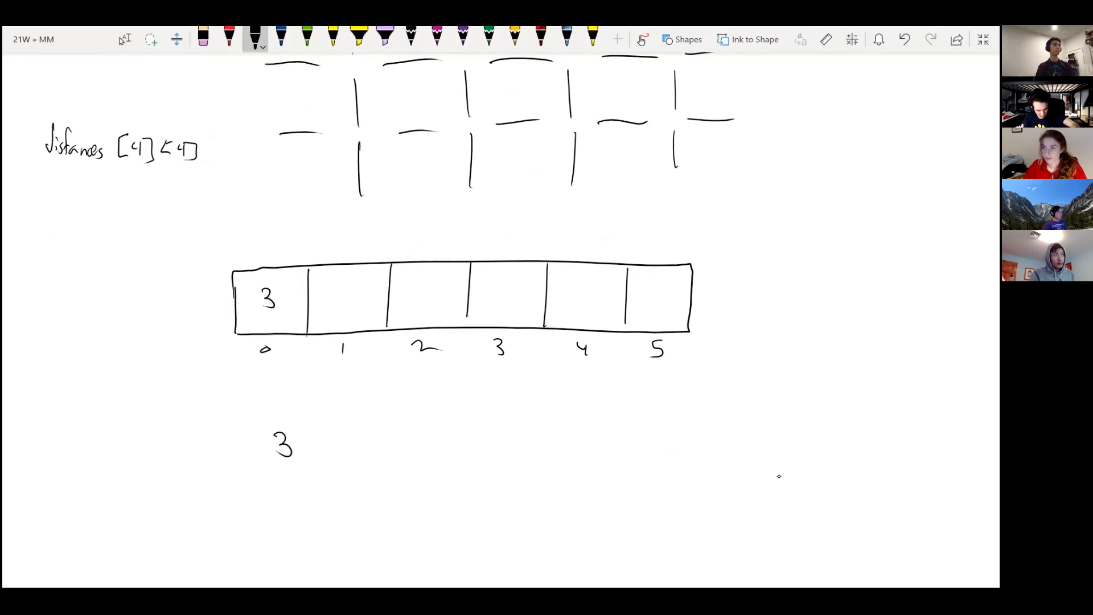
left_click_drag(265, 230, 264, 261)
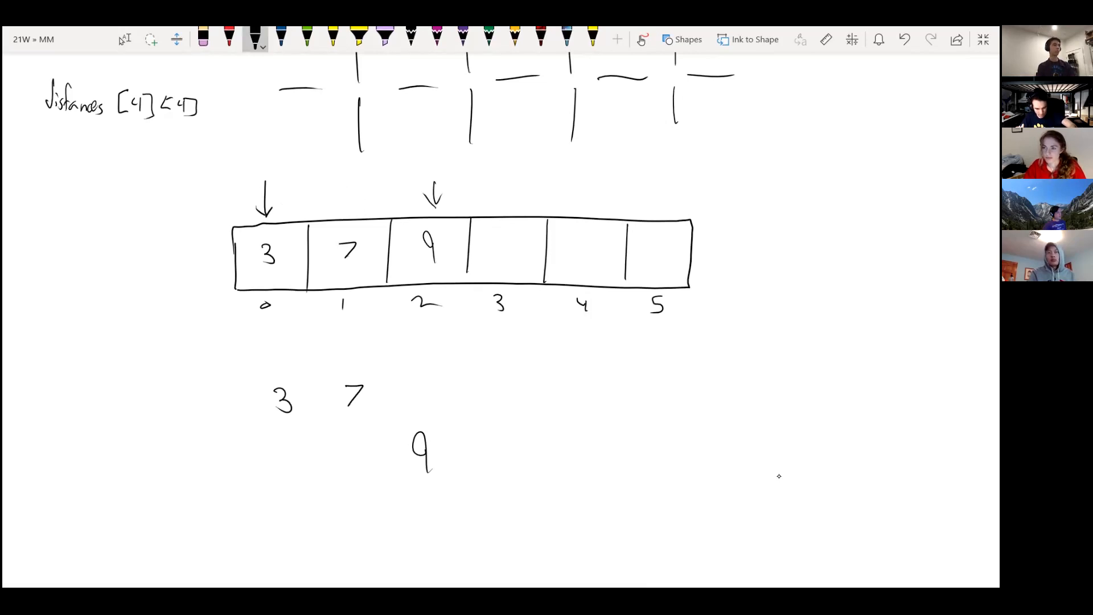
Label the arrows 'start' and 'end', erase 3, and write 11, 8, 4 in boxes 3–5.
type("start")
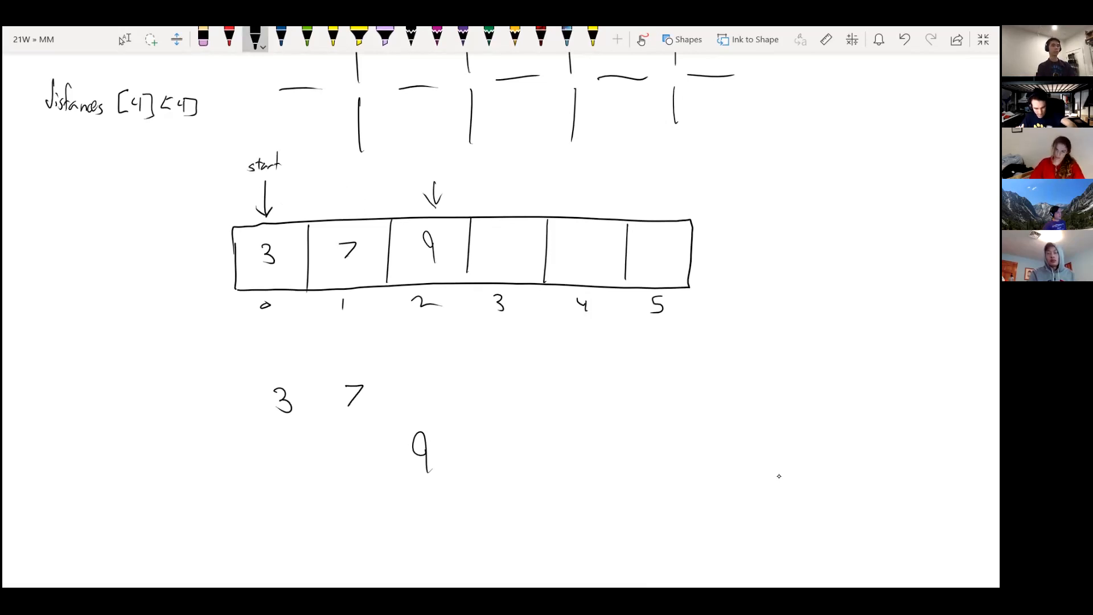
type("end")
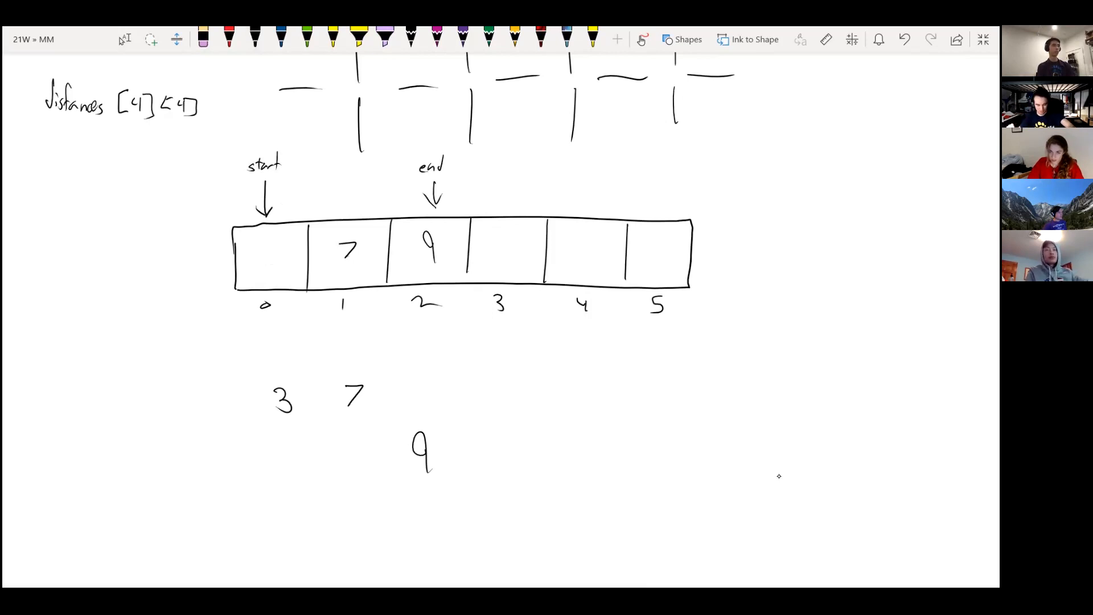
left_click(255, 40)
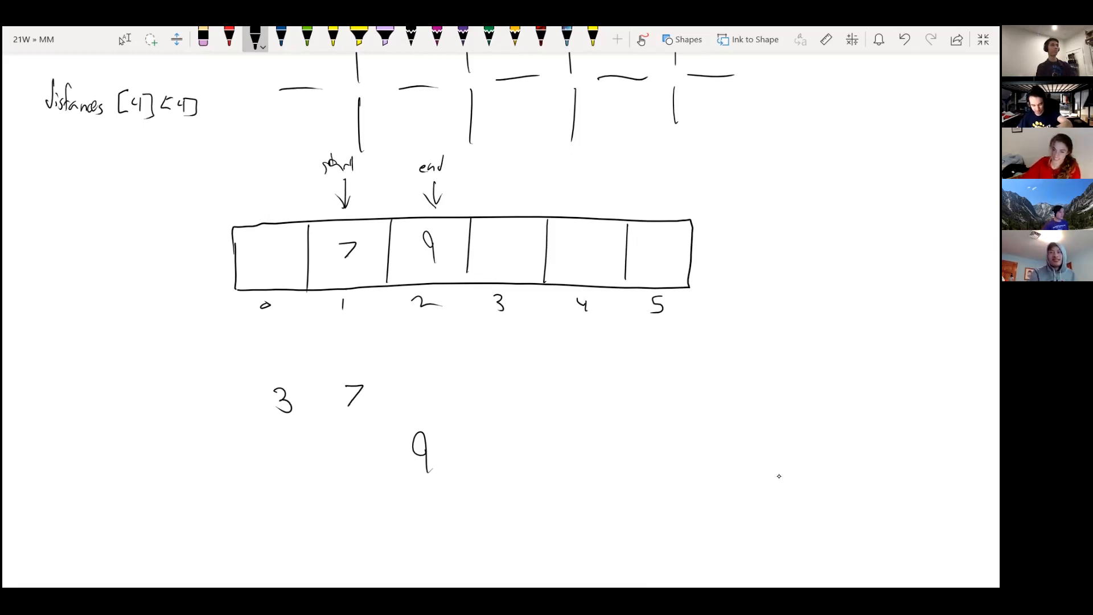
type("11")
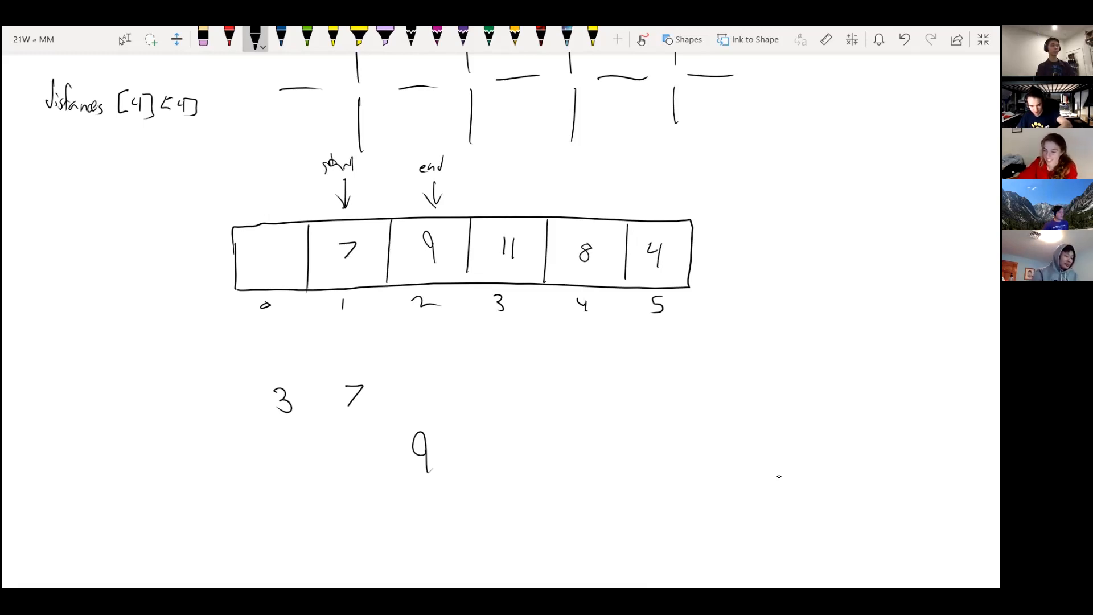
Erase boxes 1–2, move start to box 3, and wrap 7 into box 0.
left_click_drag(656, 174, 658, 212)
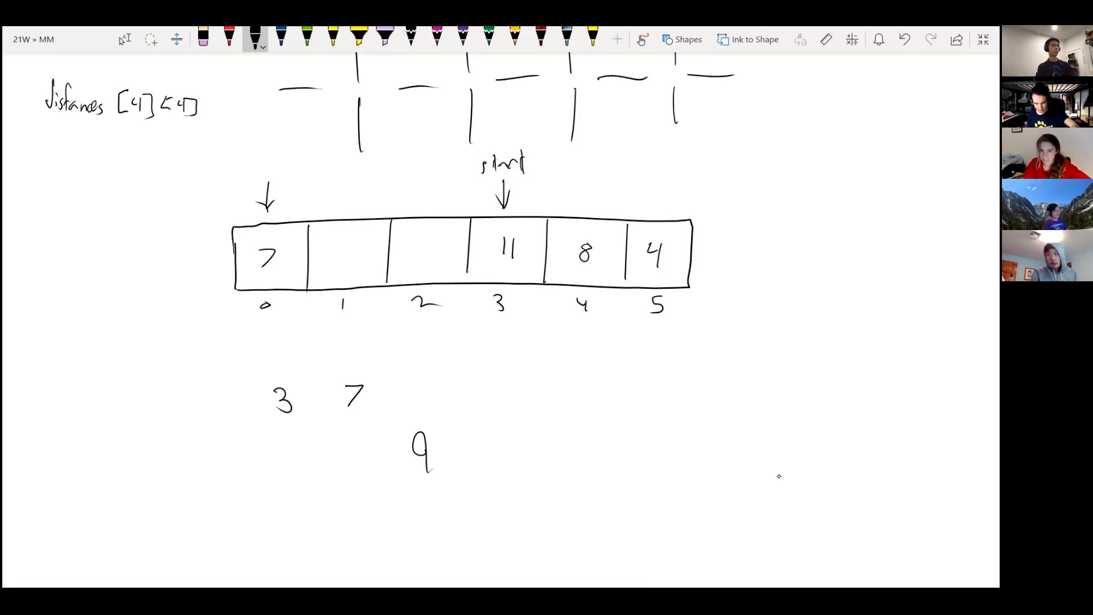
left_click_drag(349, 181, 349, 205)
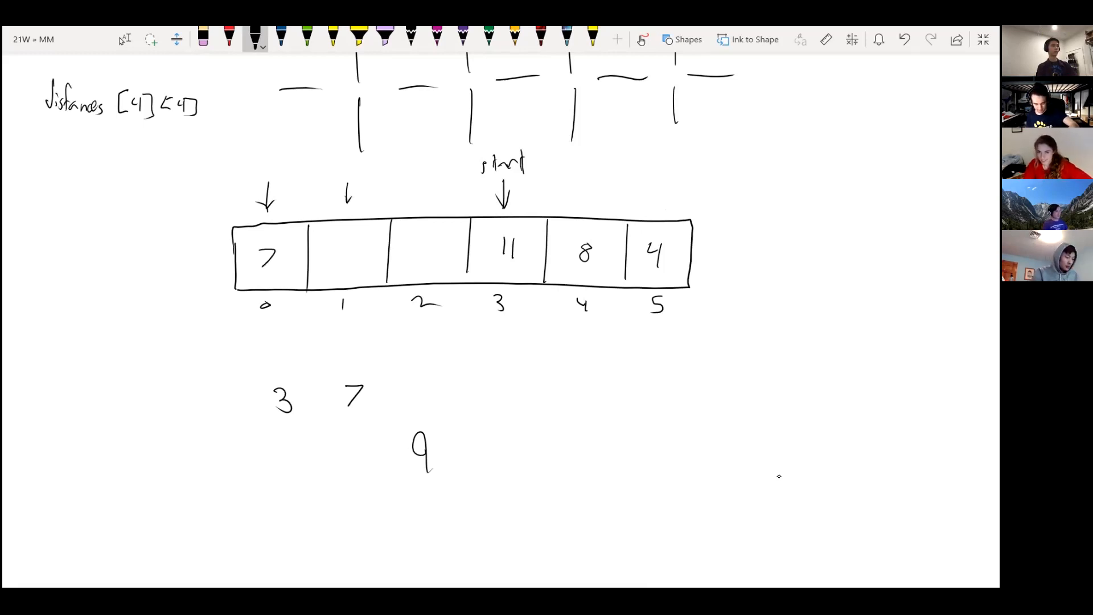